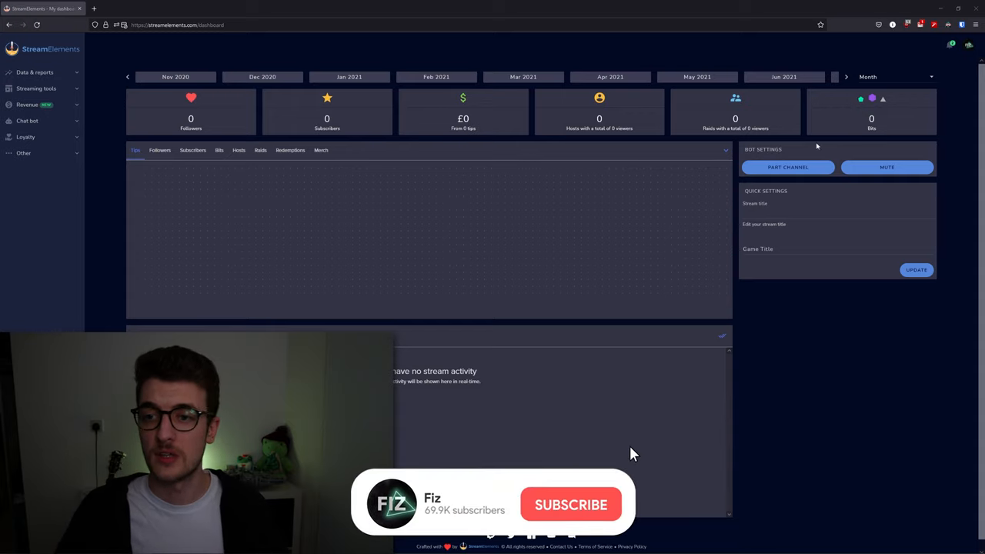
Expand Data & reports, visit Dashboard and Activity feed, then show the Revenue history tip list.
left_click(571, 505)
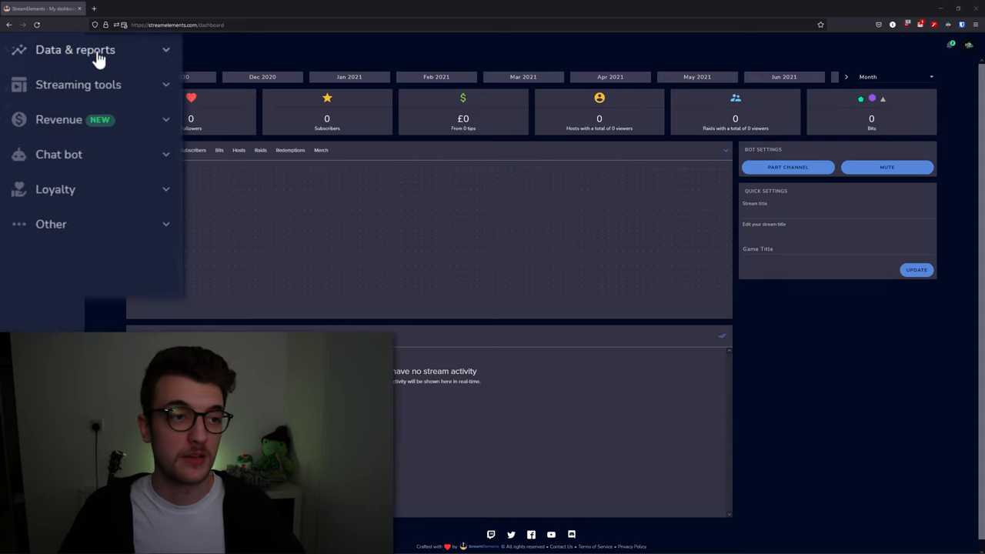
left_click(73, 49)
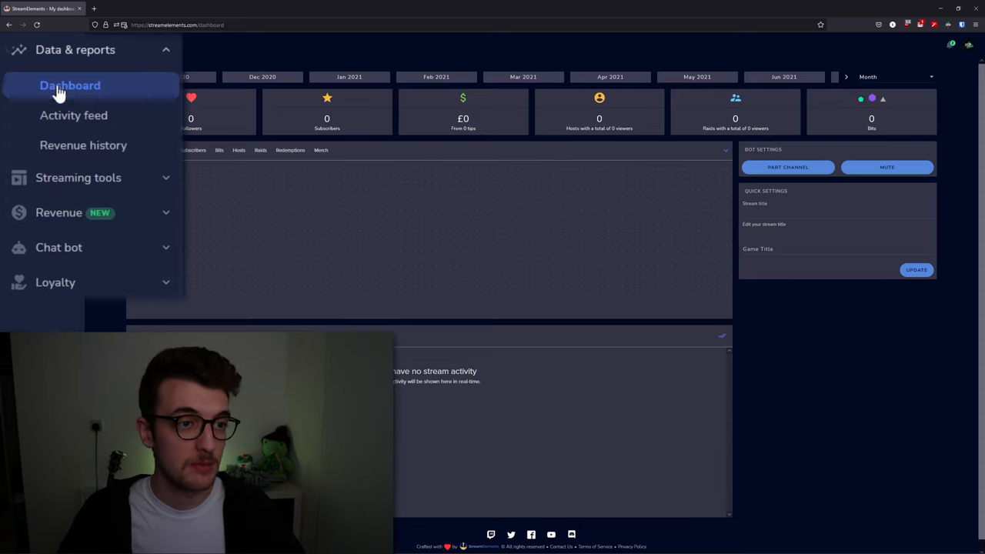
mouse_move(74, 115)
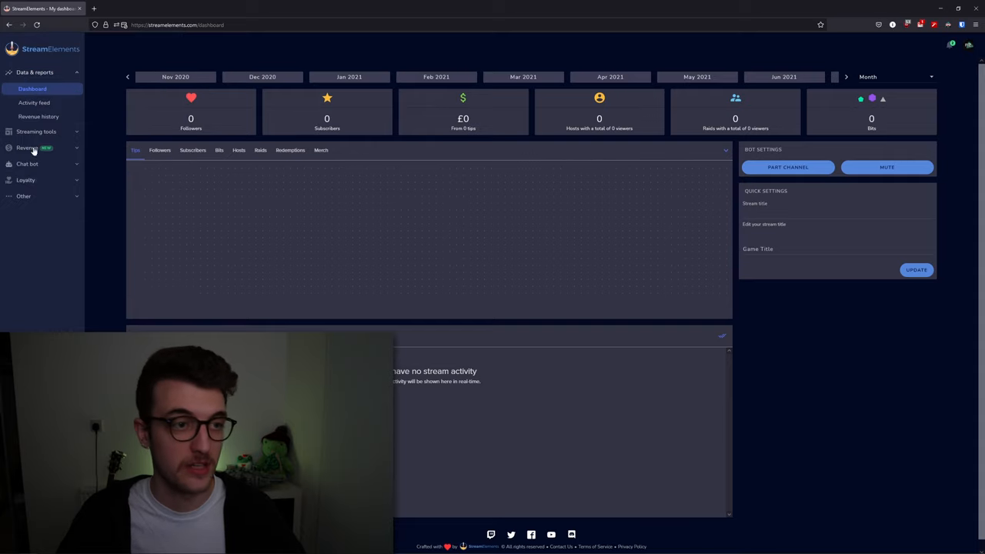
left_click(33, 102)
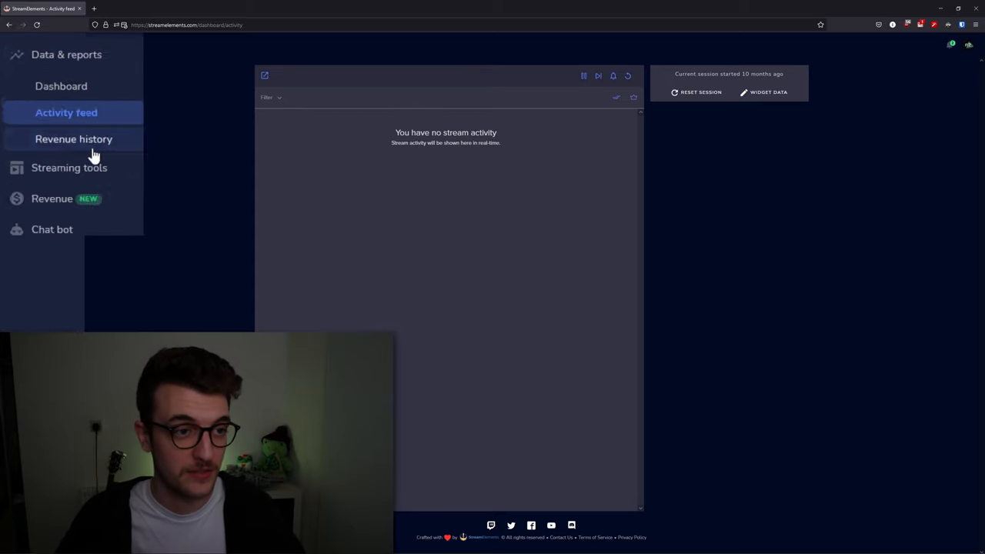
left_click(74, 139)
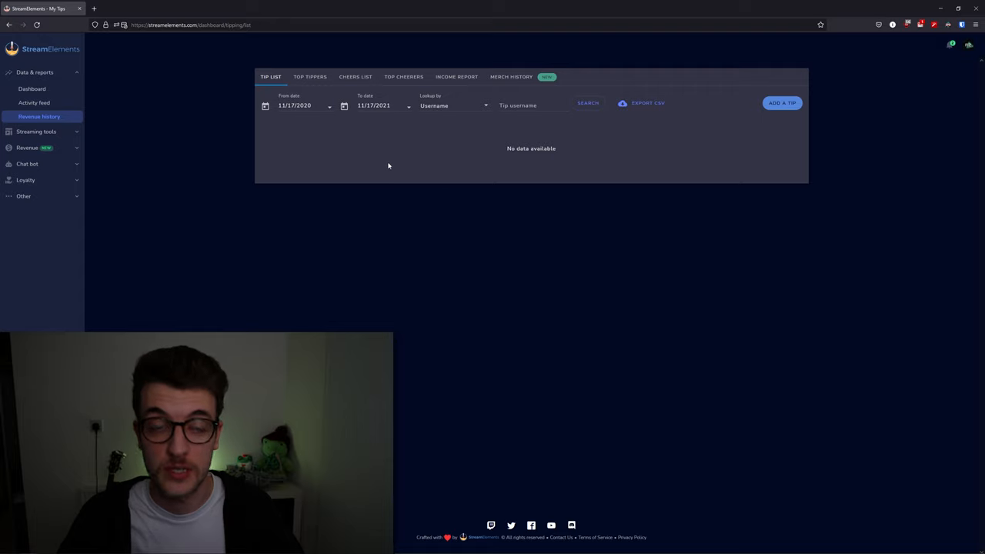
mouse_move(253, 167)
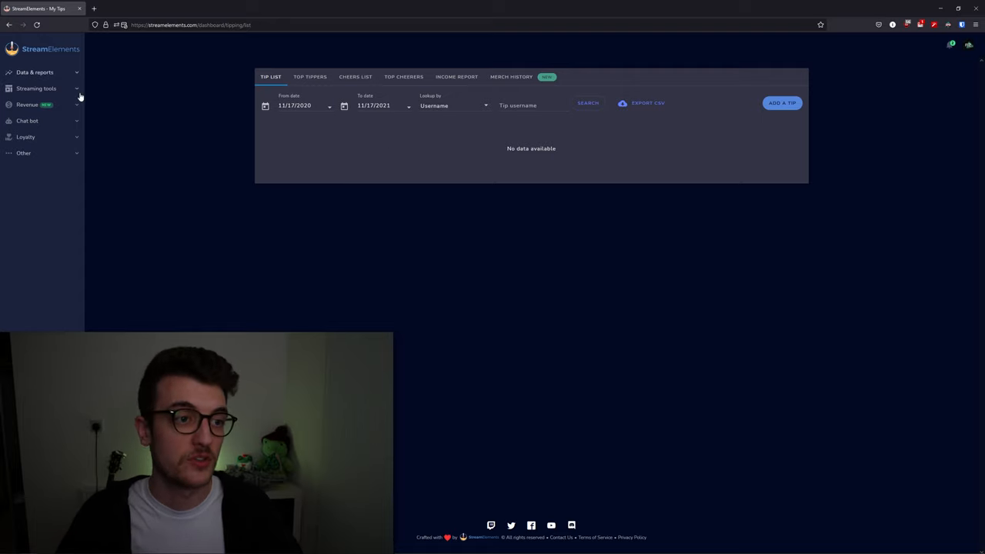
Expand Streaming tools and show My overlays listing the STREAM OVERLAY (TWITCH) design.
left_click(37, 88)
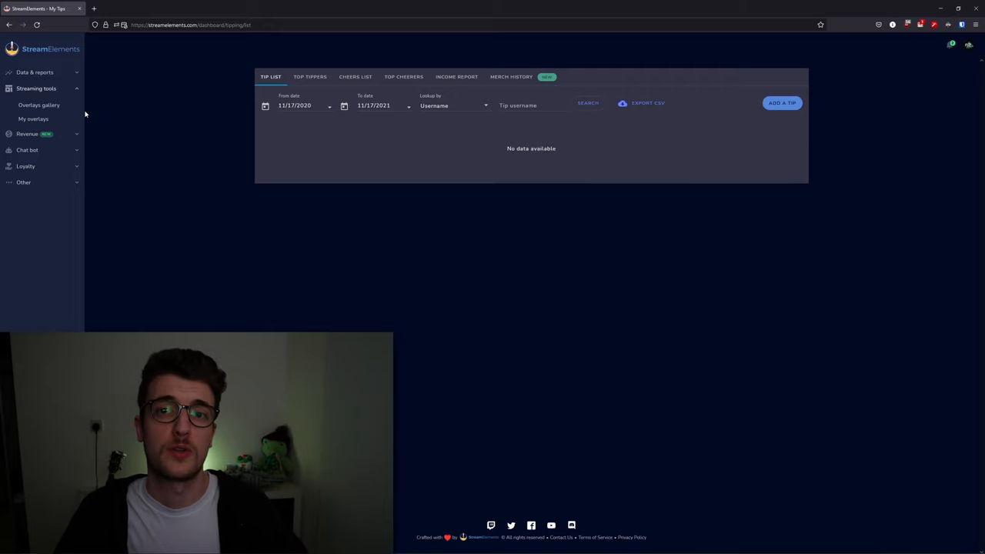
left_click(33, 118)
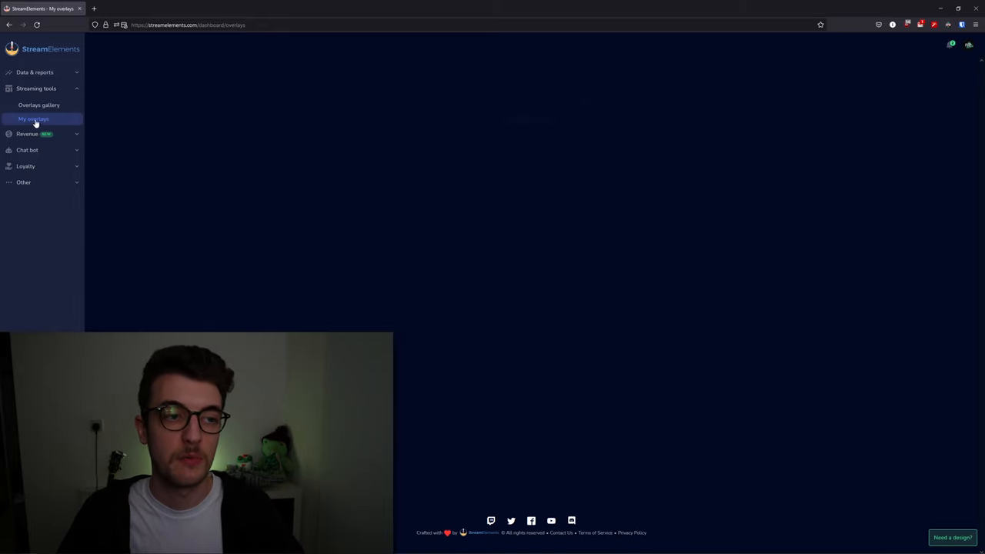
left_click(34, 119)
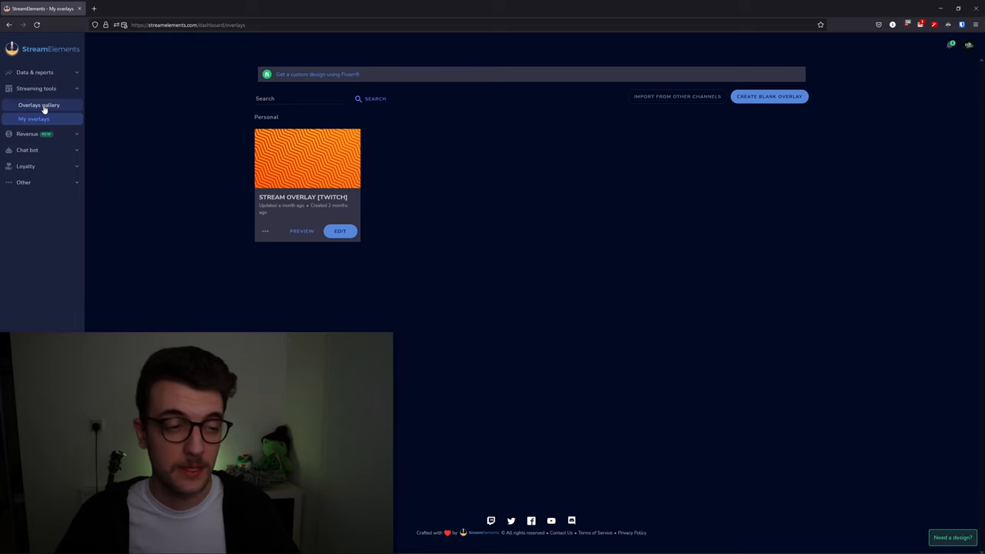
Browse the Overlays gallery's featured, brand new and most popular themes, then return to the top.
left_click(38, 105)
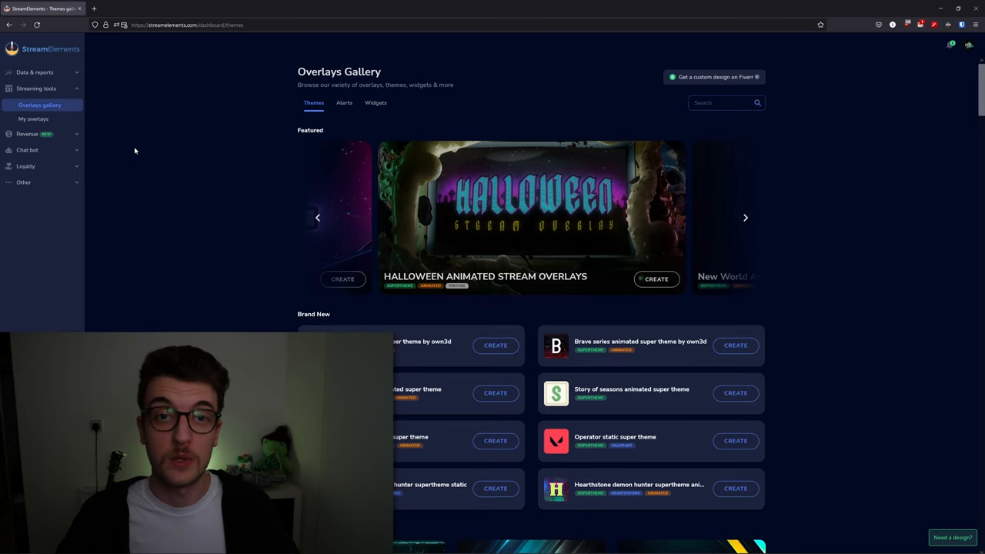
scroll("down", 3)
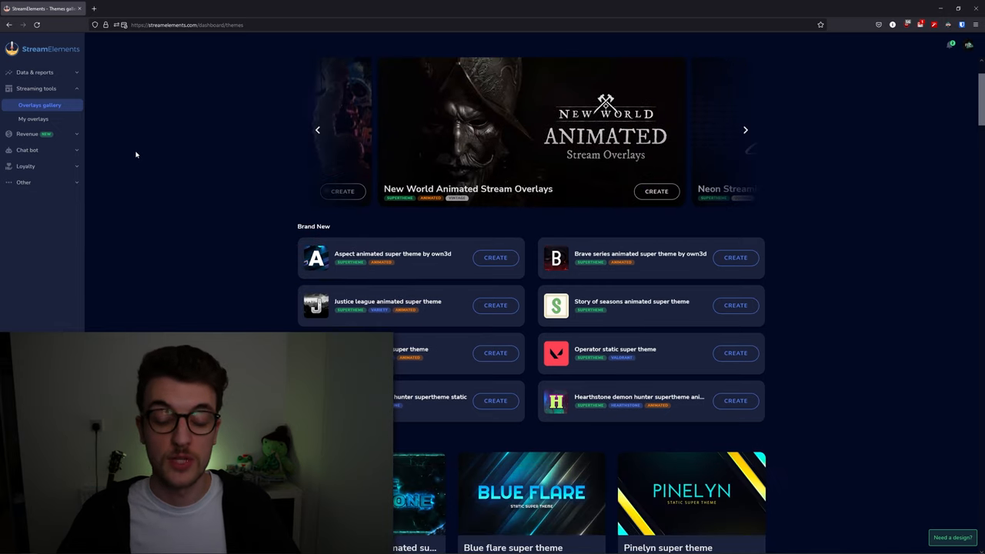
scroll("down", 3)
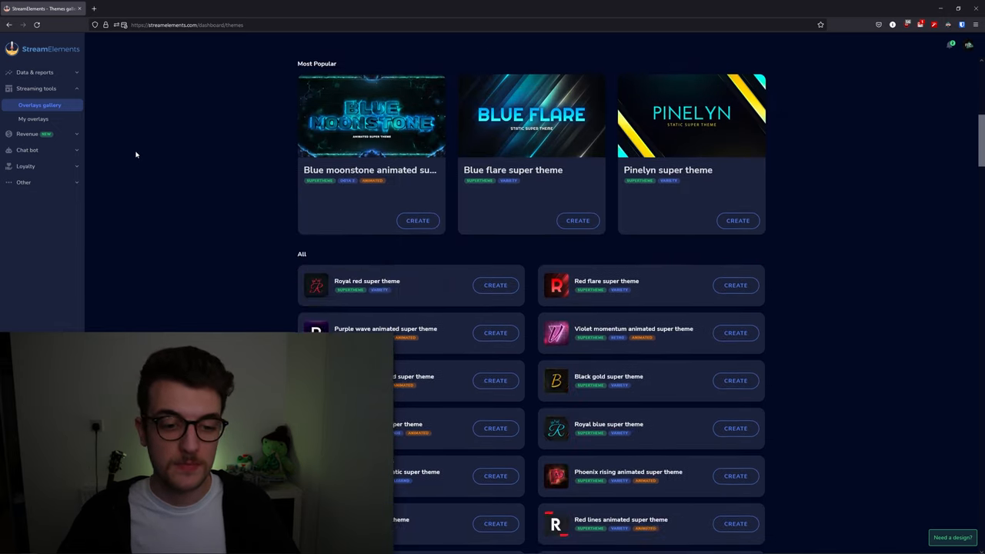
scroll("down", 3)
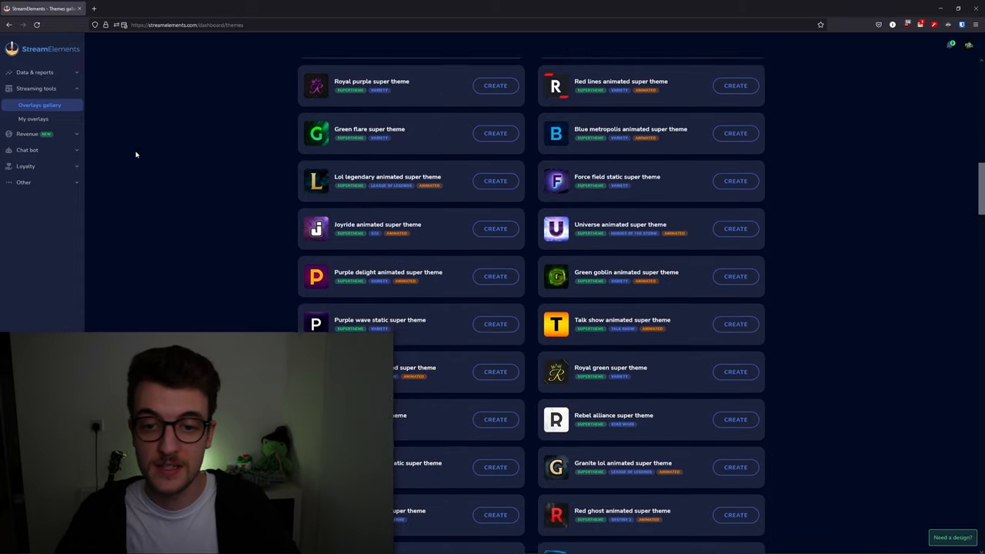
scroll("down", 3)
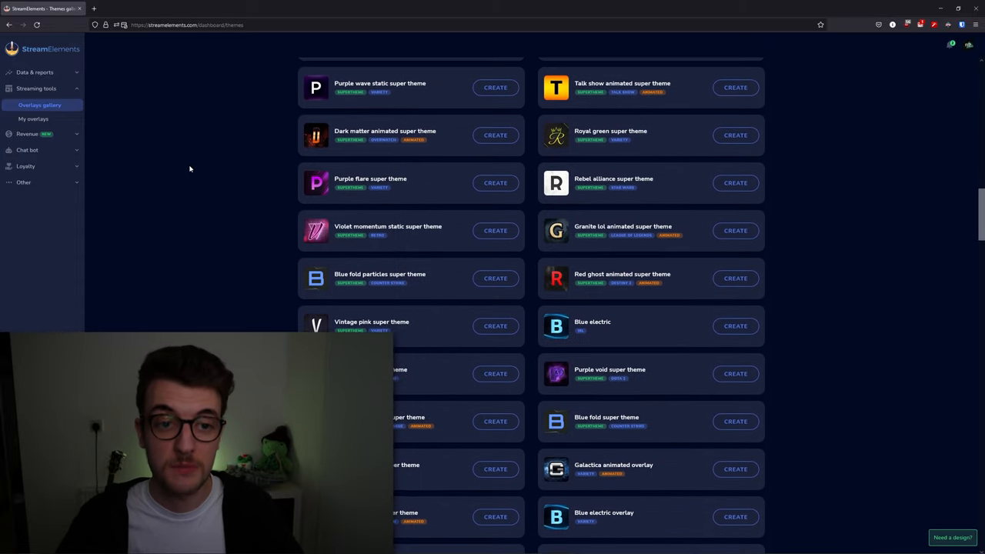
scroll("down", 3)
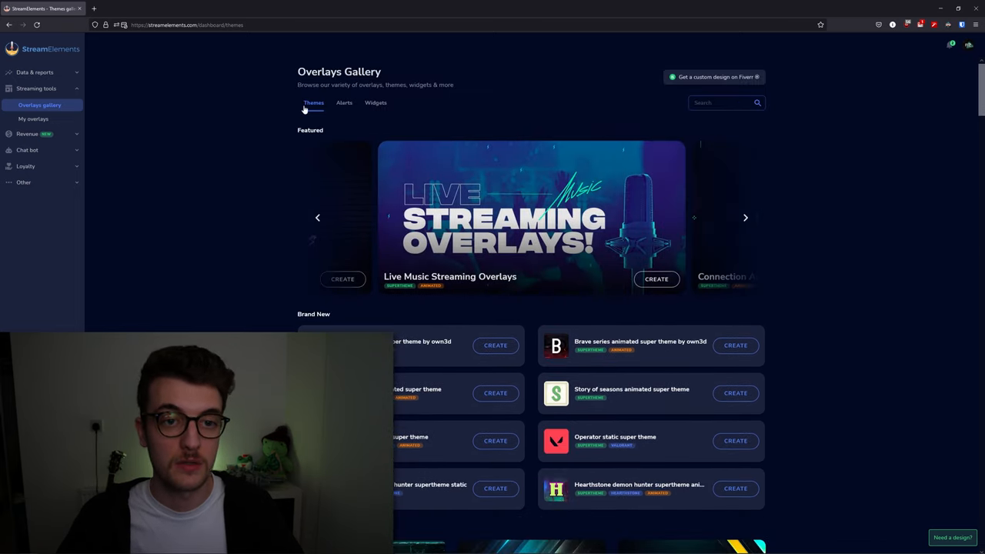
scroll("down", 3)
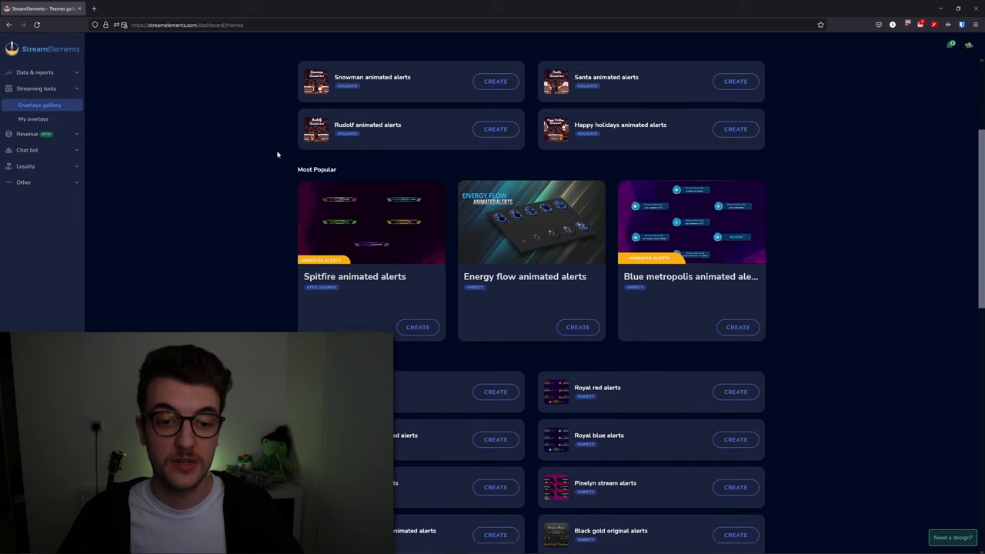
left_click(376, 101)
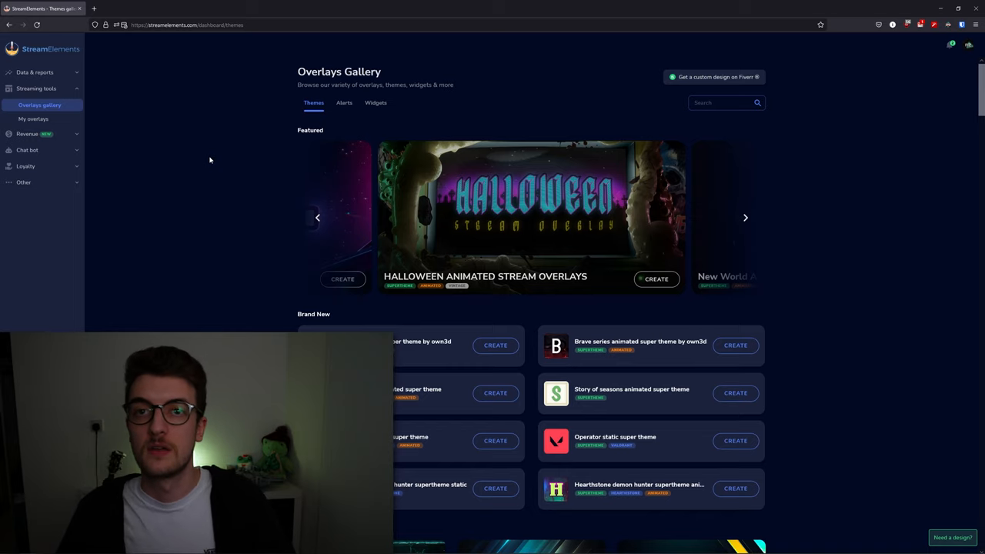
View the gallery's Alerts, then its Widgets such as Wheel of fortune, Viewer count and Hype bar.
left_click(343, 102)
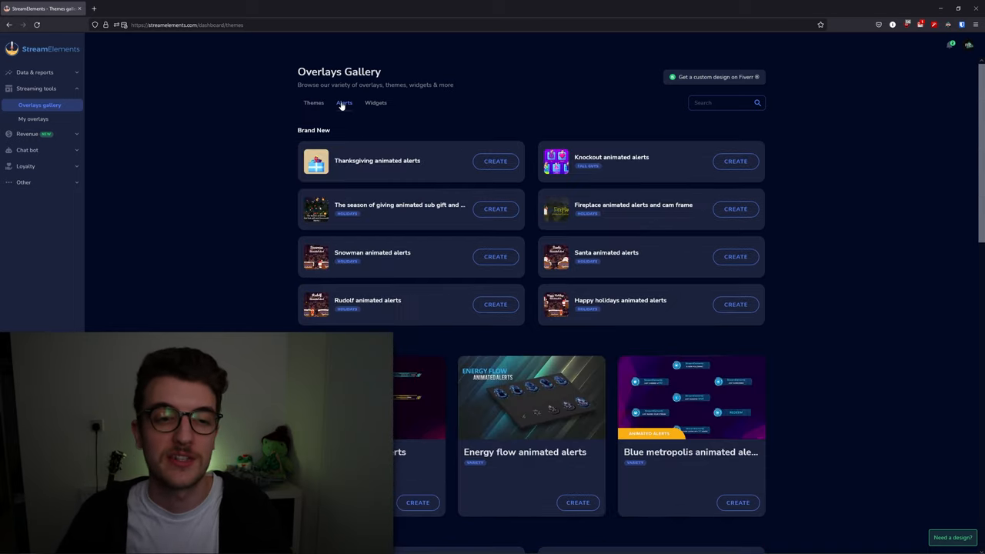
left_click(376, 101)
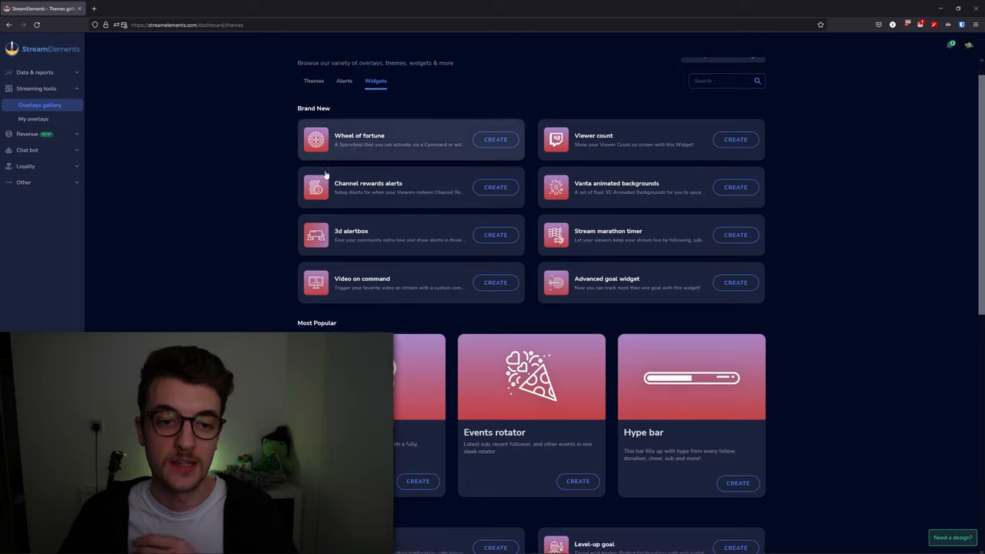
scroll("down", 3)
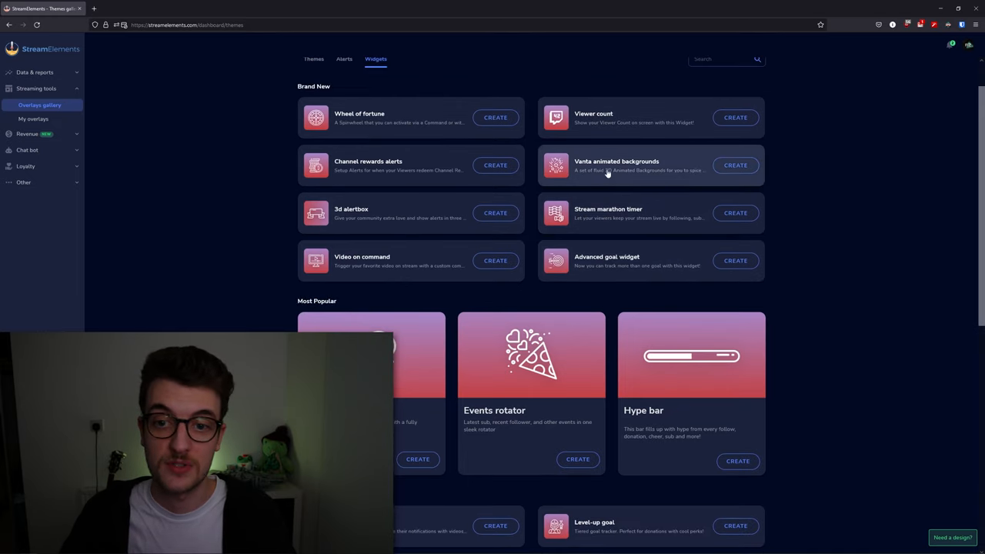
mouse_move(377, 123)
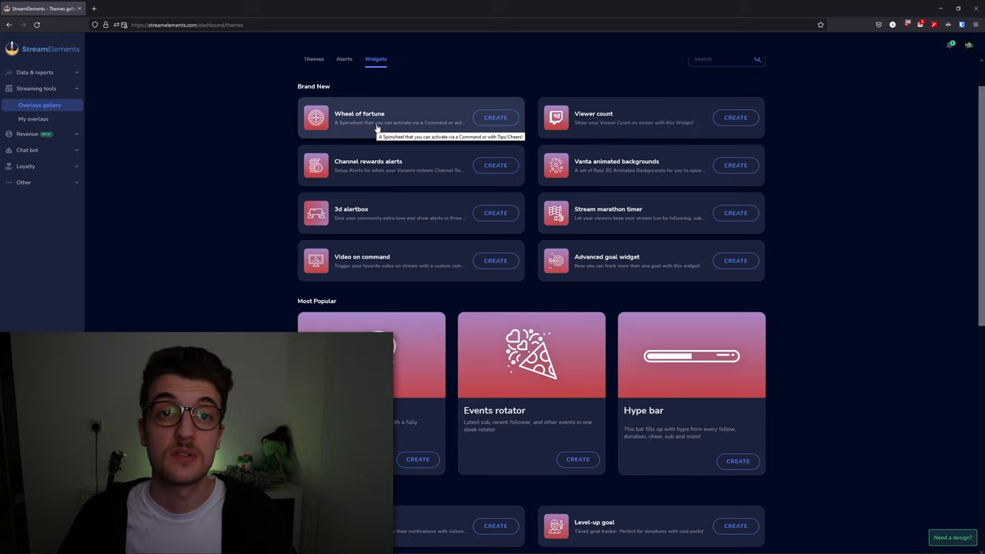
mouse_move(517, 200)
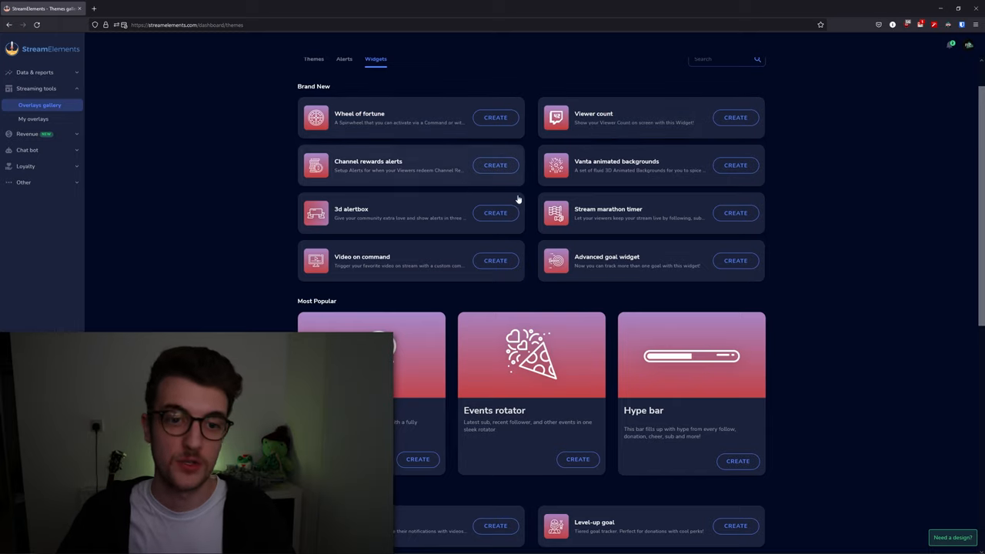
mouse_move(527, 160)
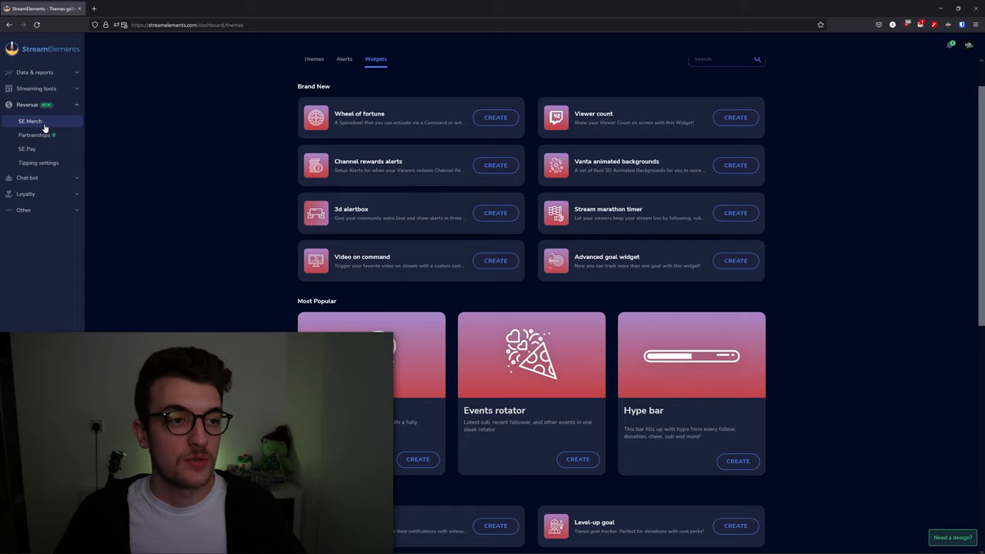
Visit the SE Merch store, the Partnerships programs list, and the SE.Pay tips overview.
left_click(31, 120)
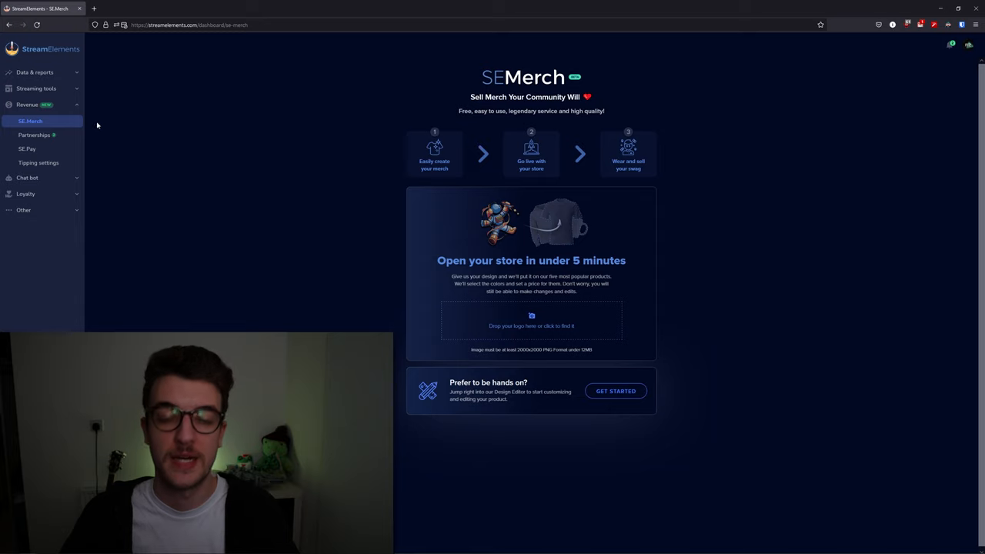
mouse_move(200, 151)
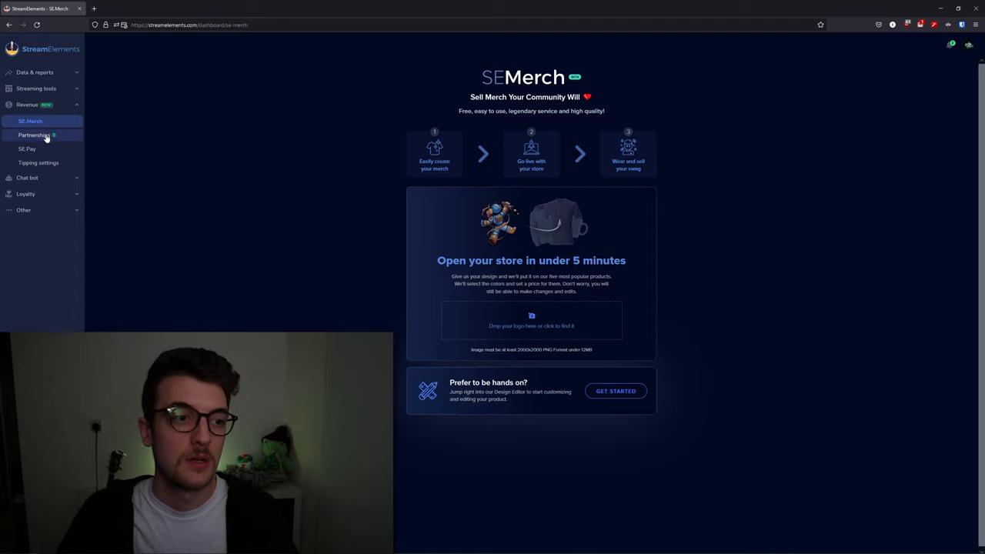
left_click(34, 135)
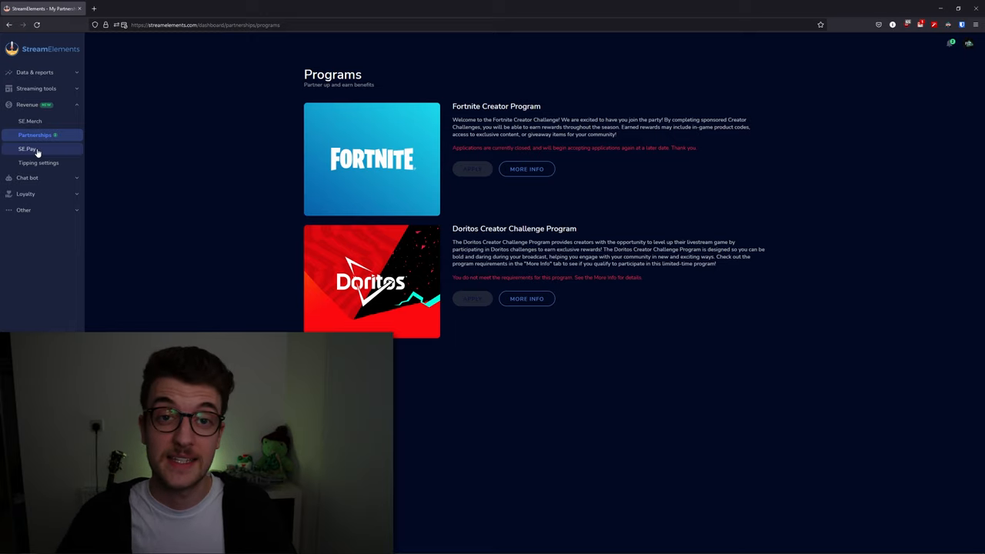
left_click(28, 148)
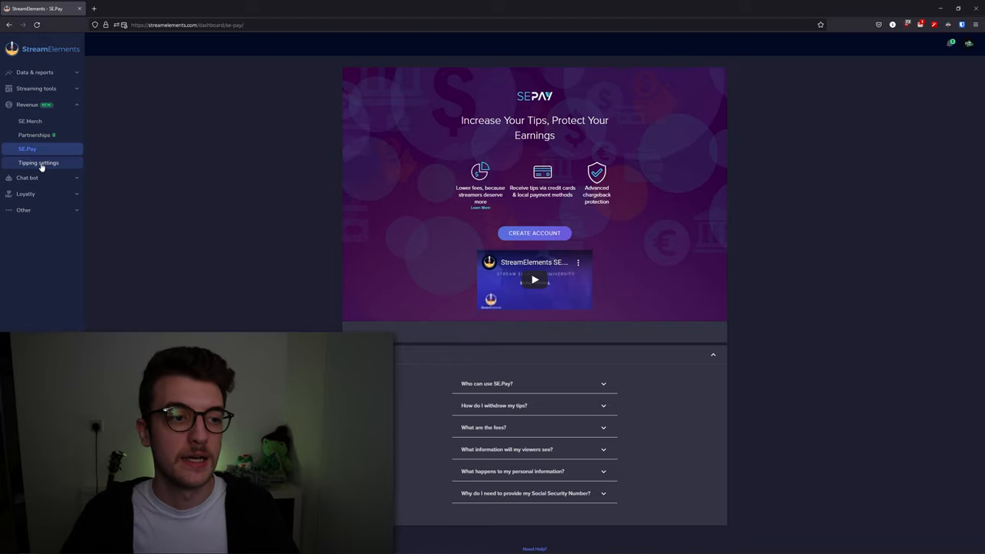
Show the Tipping settings page and expand the Chat bot section of the sidebar.
left_click(38, 163)
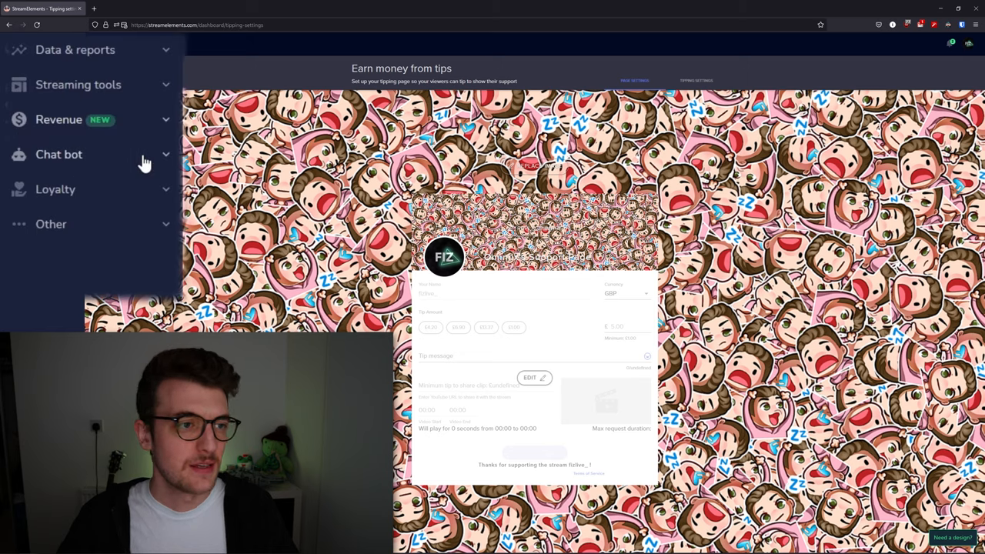
left_click(59, 154)
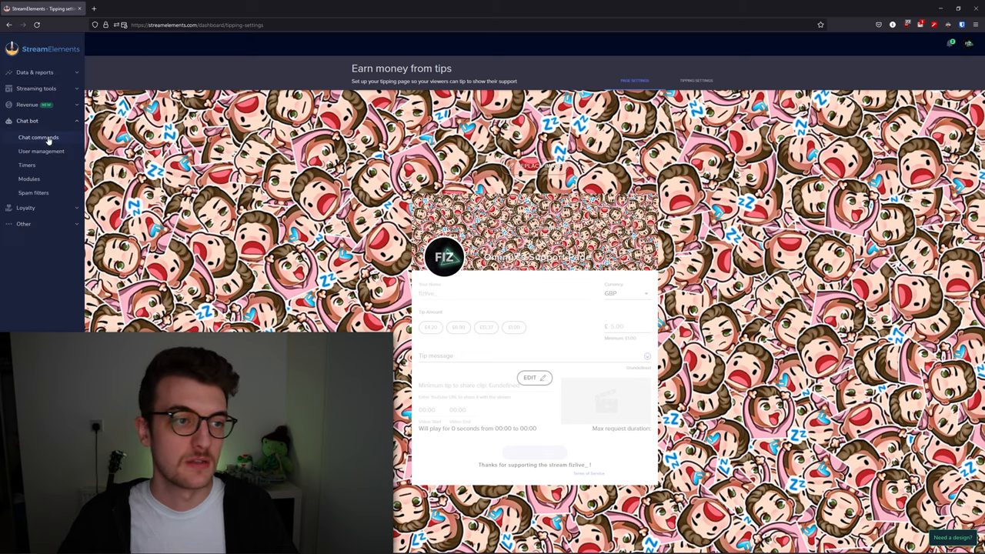
Browse the chat bot's list of default chat commands and return to the top.
left_click(38, 137)
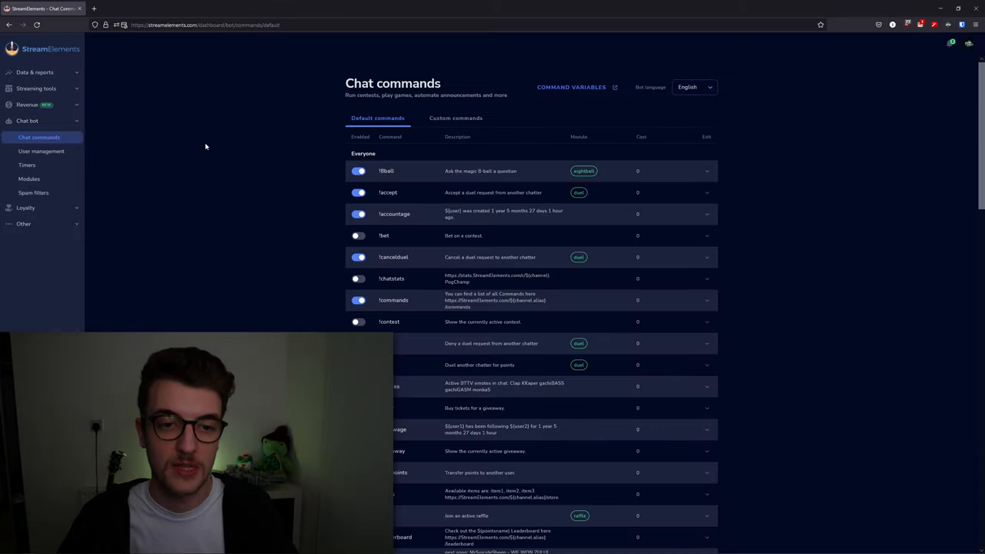
mouse_move(194, 291)
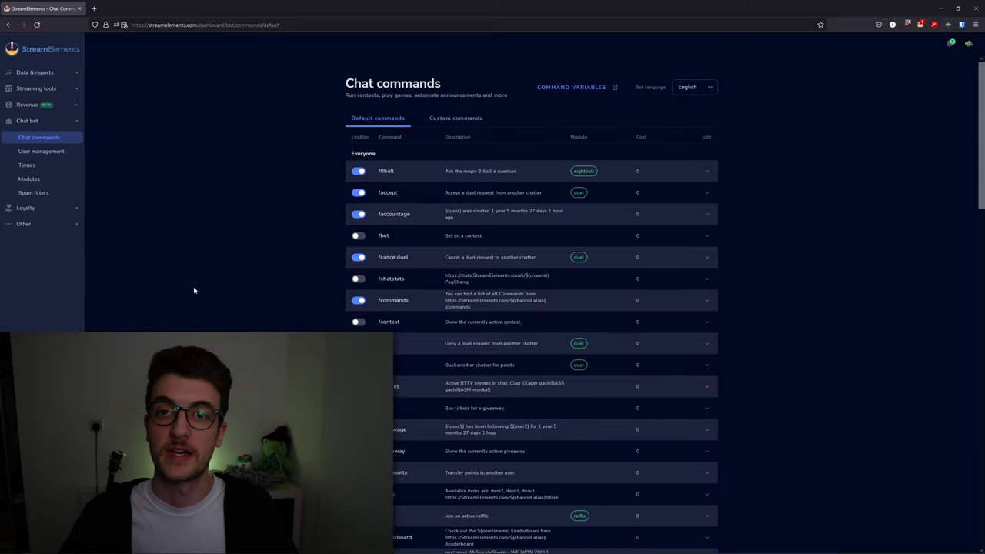
mouse_move(231, 258)
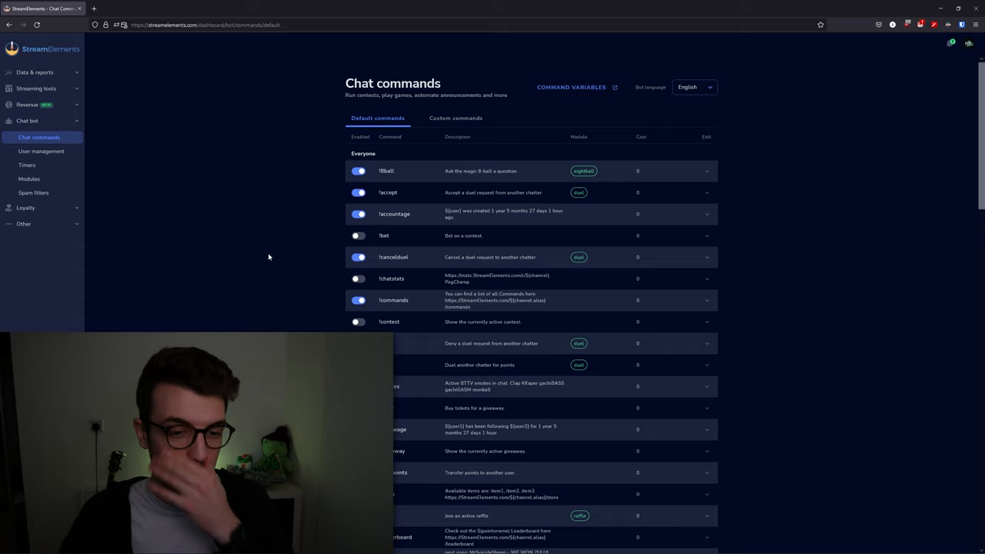
scroll("down", 3)
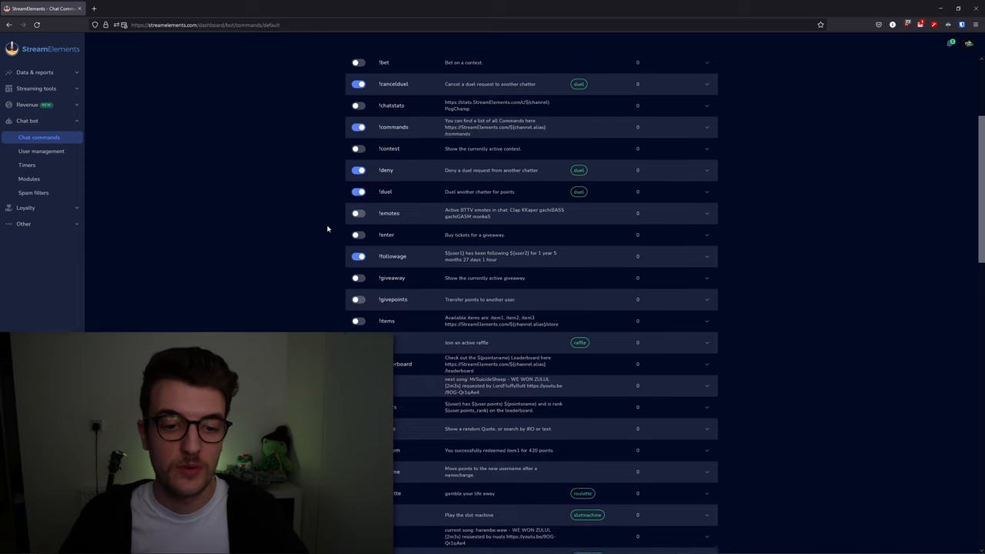
scroll("down", 3)
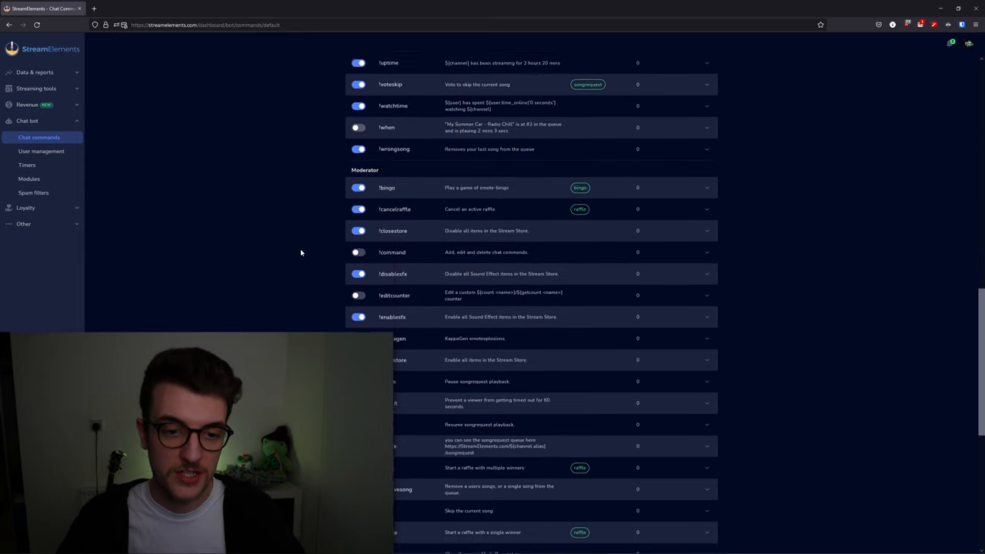
scroll("down", 3)
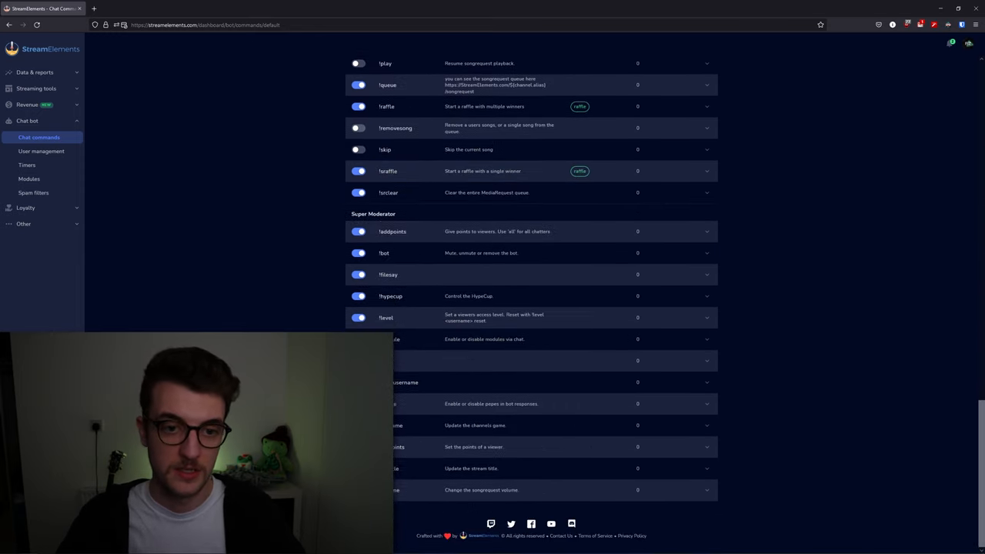
scroll("up", 3)
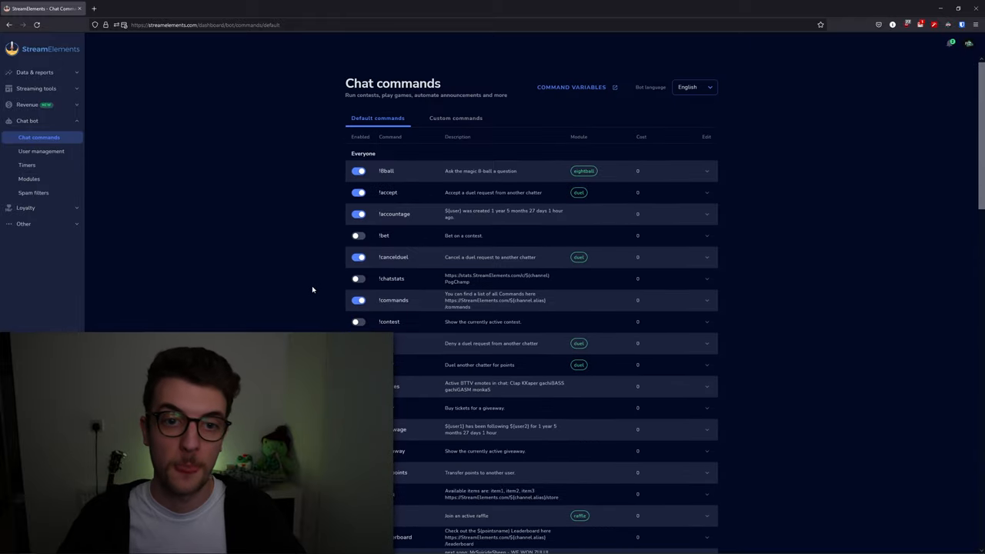
Show the User management list of bot permissions, then move on to Bot Timers.
left_click(456, 117)
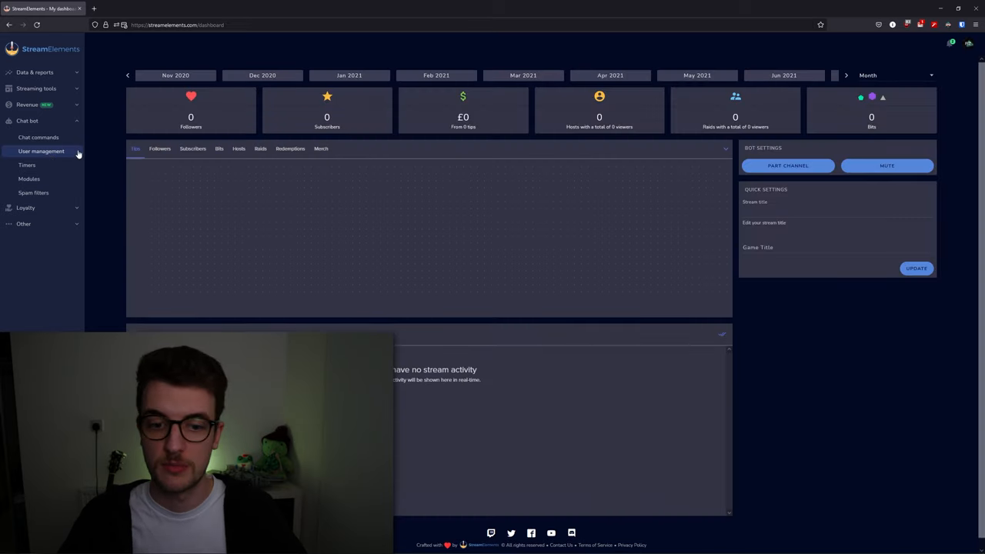
mouse_move(116, 193)
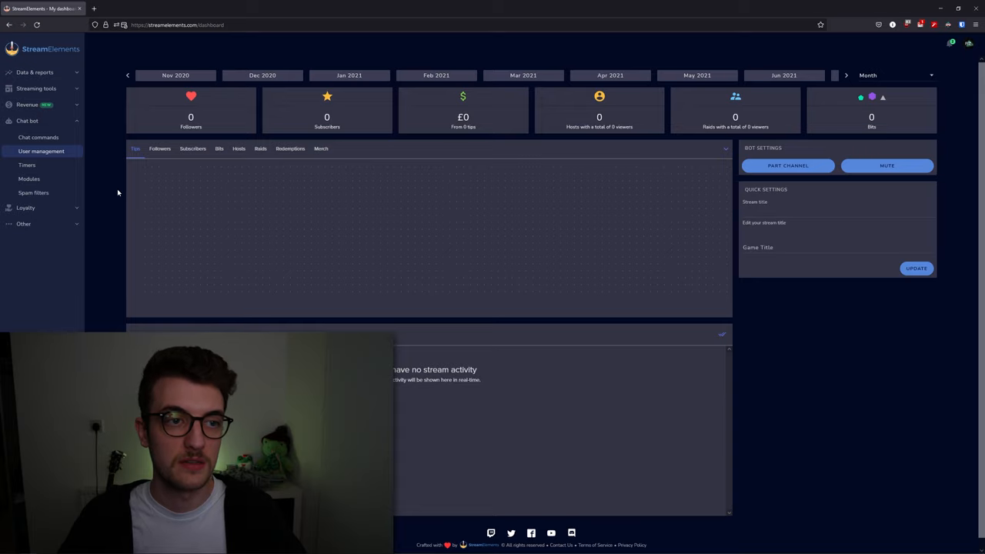
left_click(41, 151)
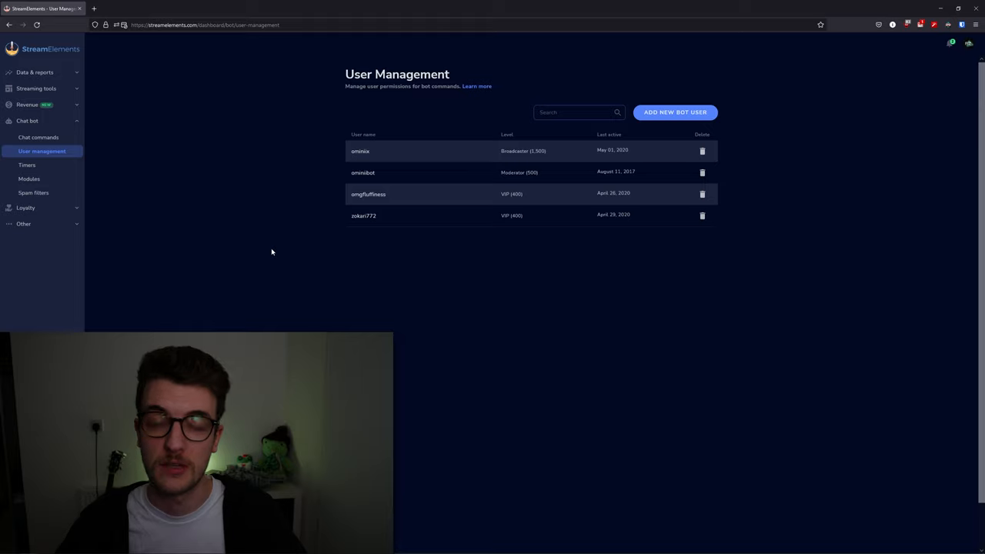
mouse_move(27, 165)
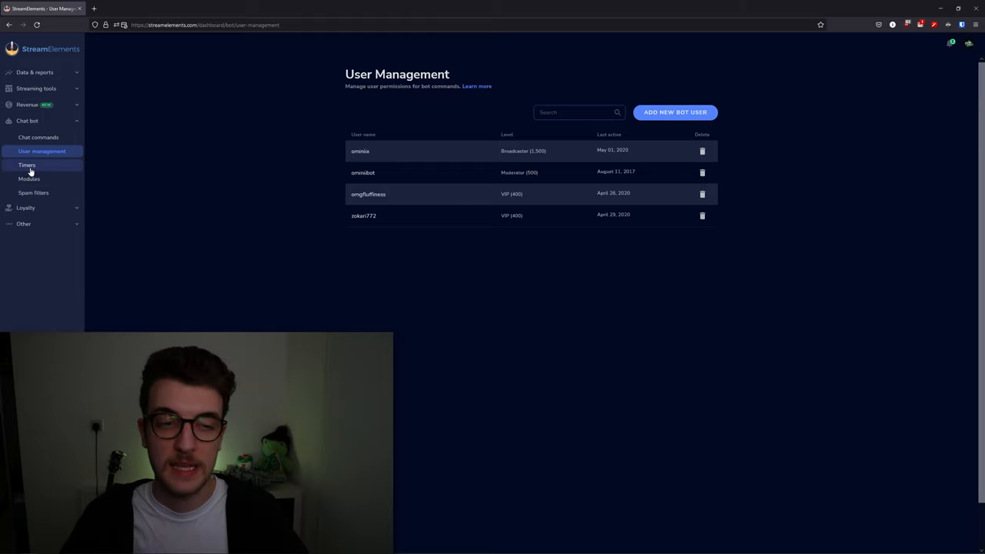
left_click(28, 164)
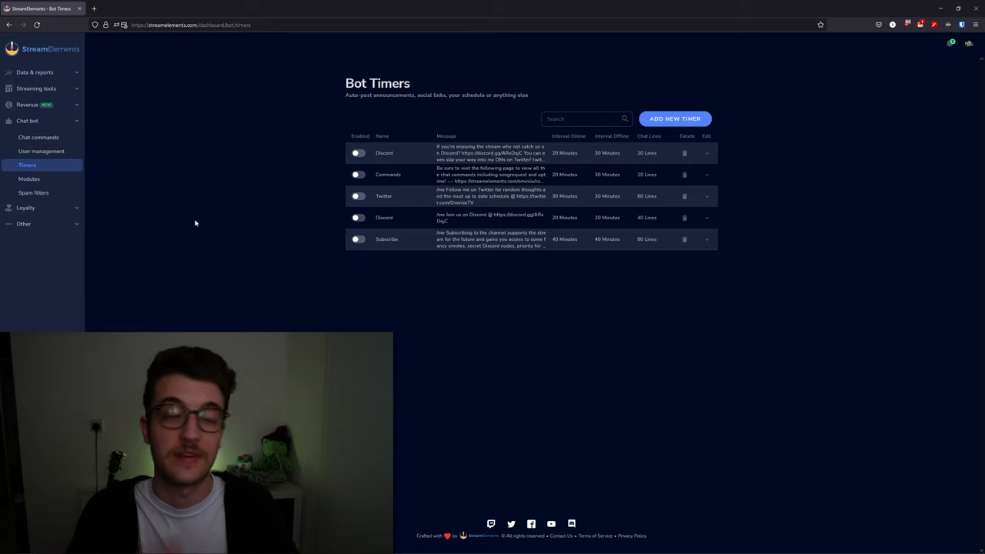
mouse_move(98, 185)
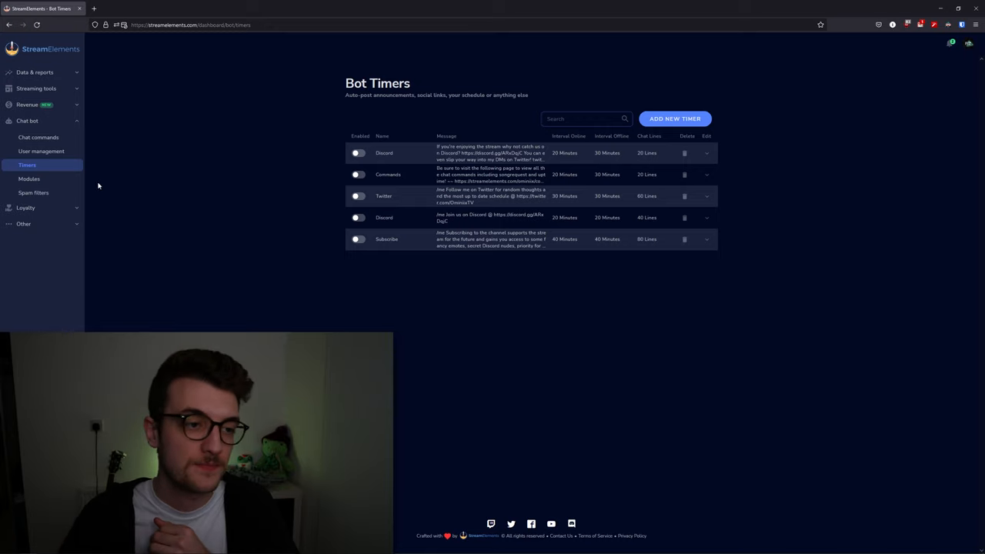
Show the Bot Modules page listing chat games like Roulette, Bingo, Raffle and Duel.
left_click(29, 179)
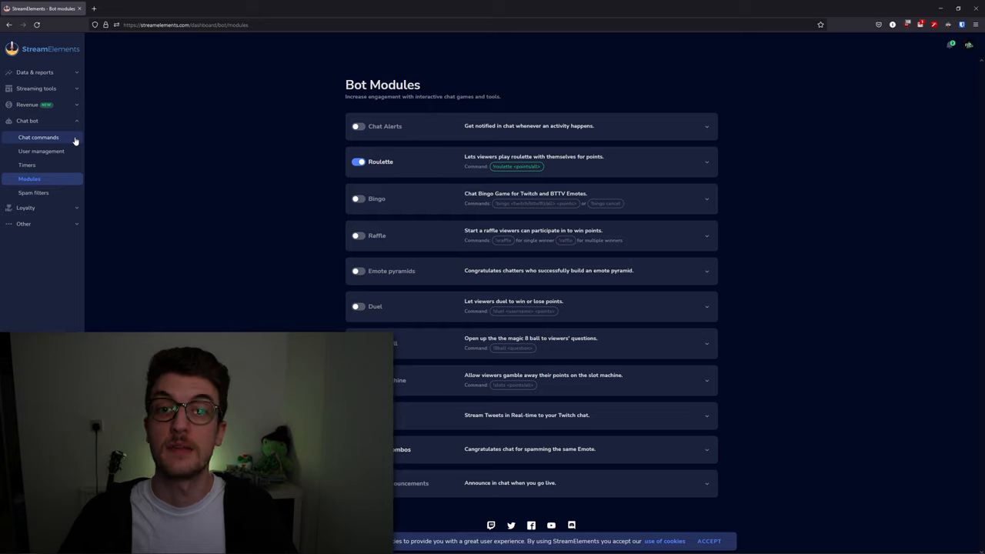
mouse_move(265, 173)
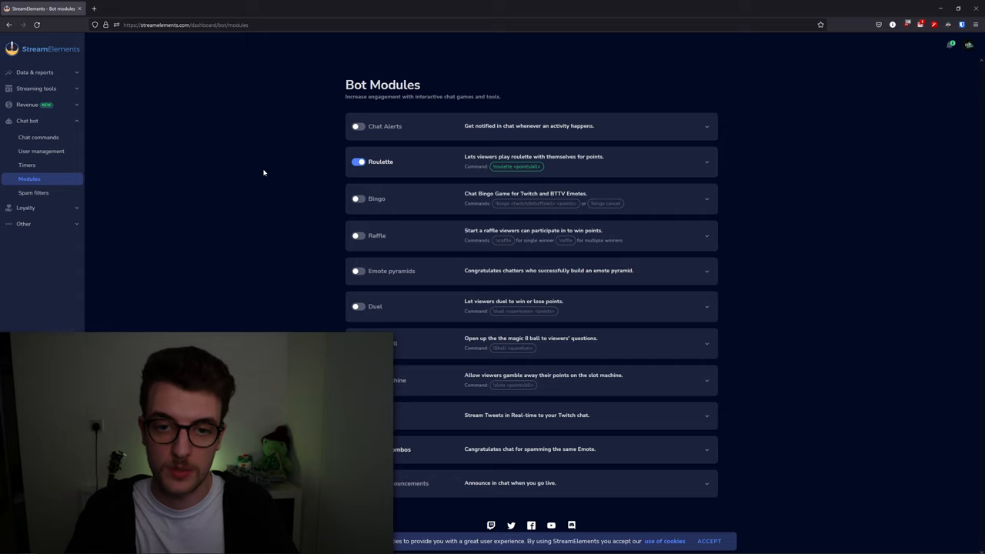
mouse_move(714, 131)
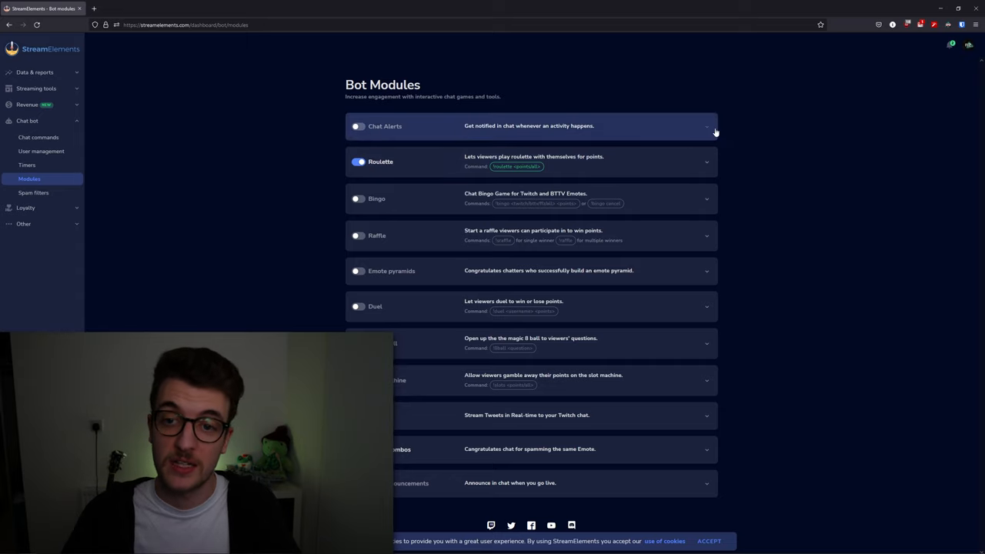
left_click(705, 126)
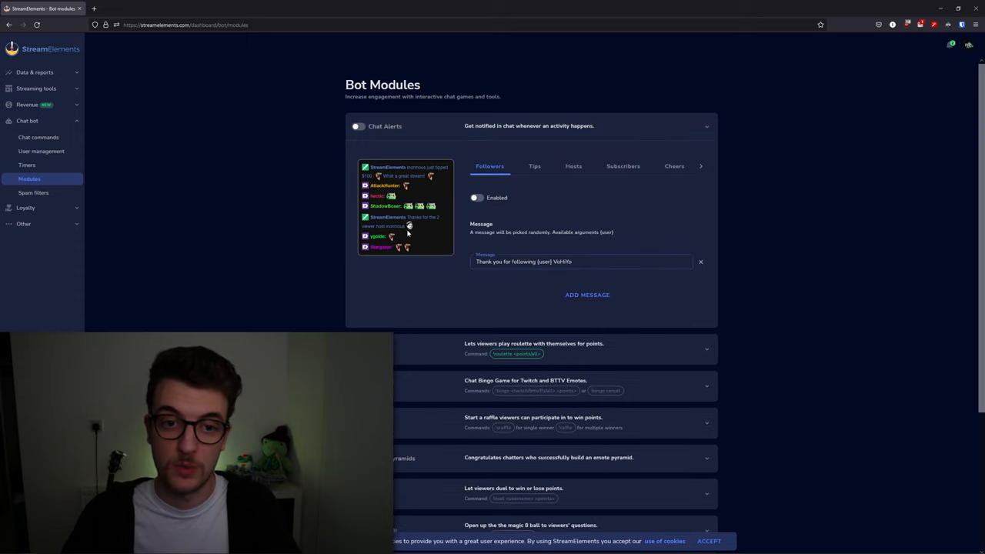
mouse_move(428, 234)
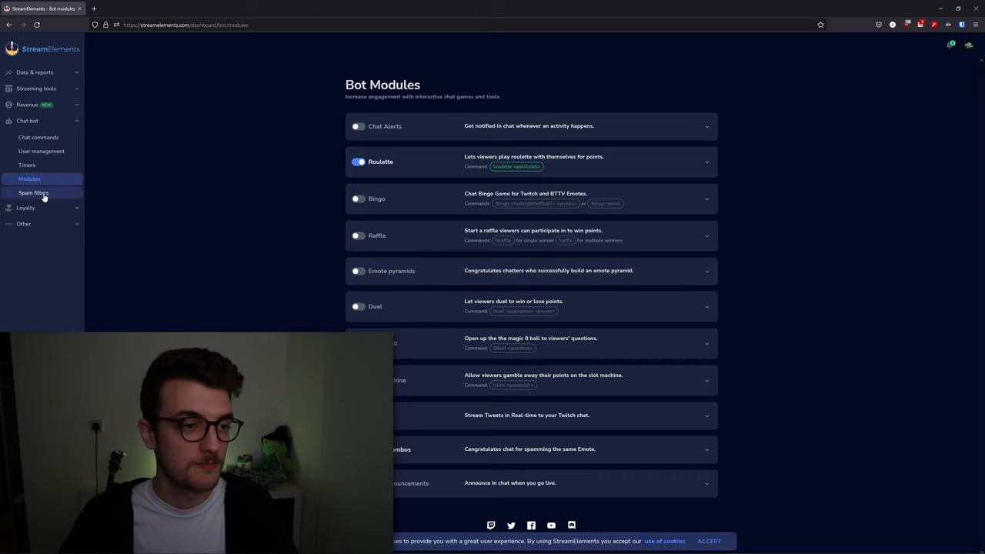
left_click(34, 192)
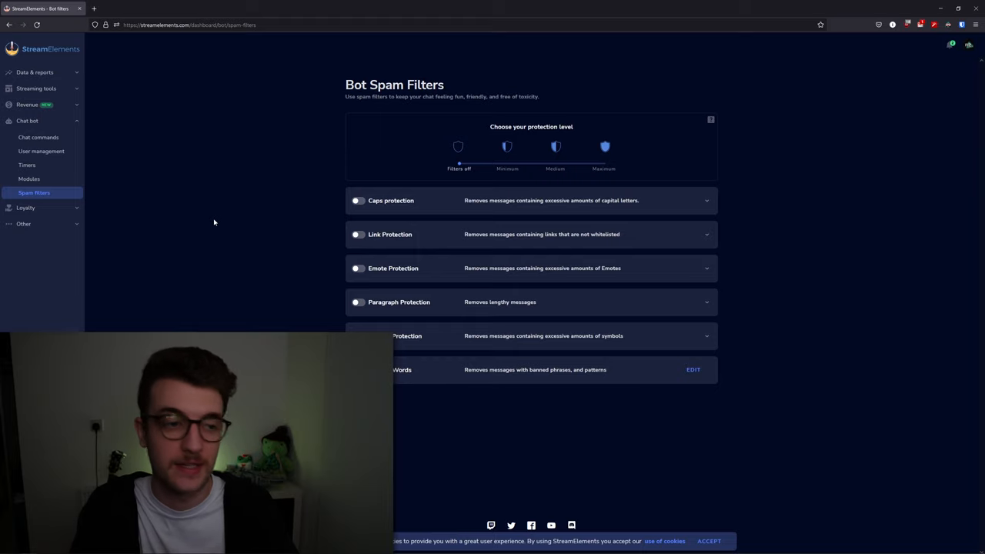
Expand the Loyalty section listing Giveaways, Contests and Leaderboard.
left_click(25, 206)
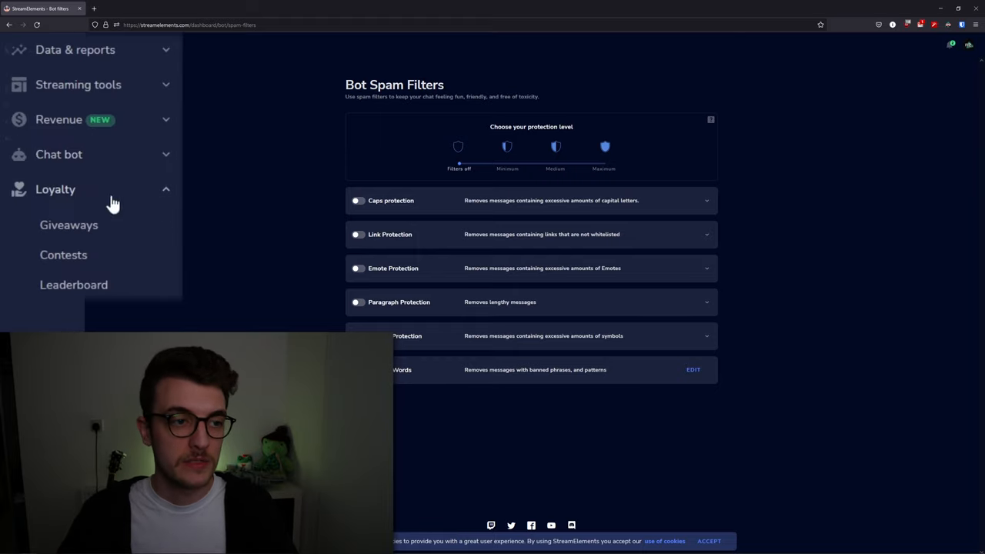
Visit Giveaways and Contests creation, then the Leaderboard ranking viewers by points.
left_click(68, 225)
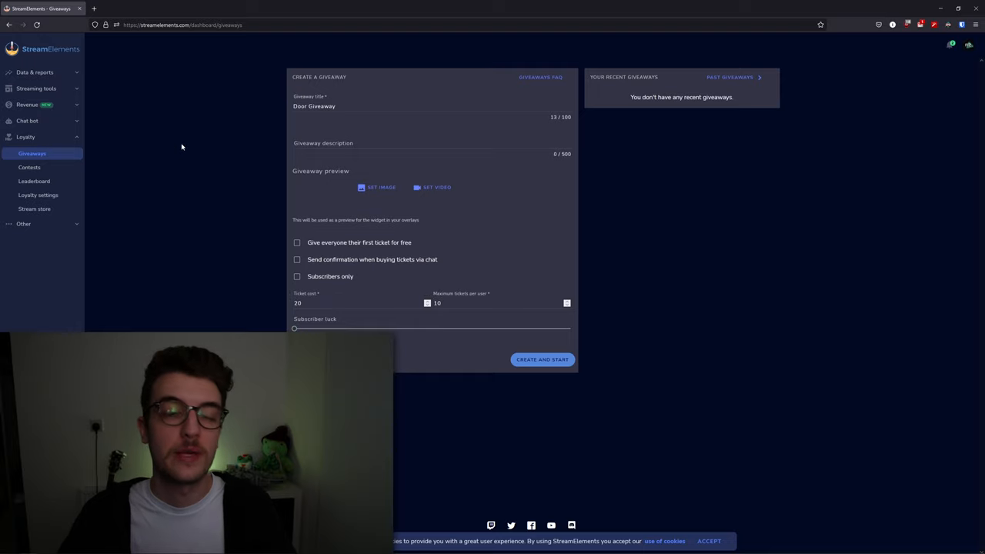
left_click(30, 166)
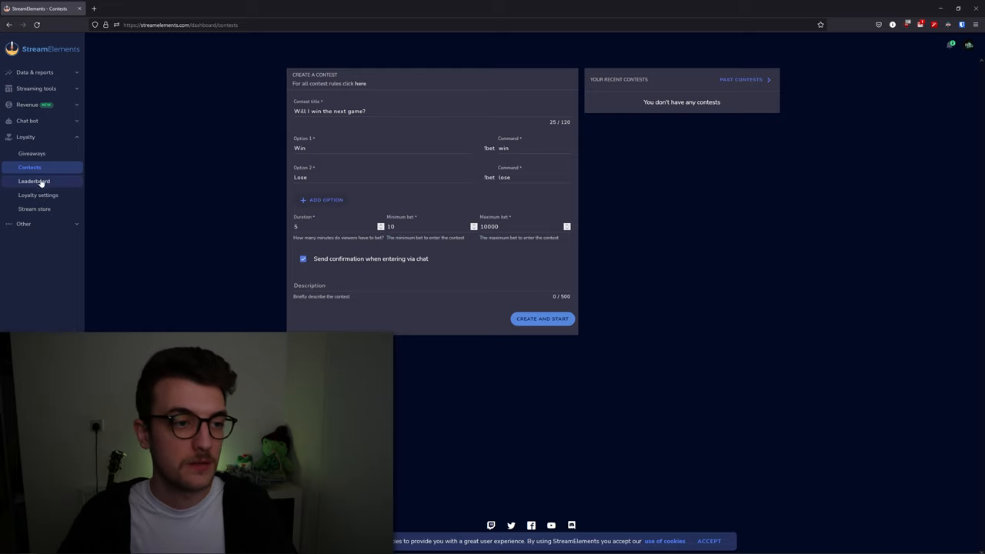
left_click(34, 182)
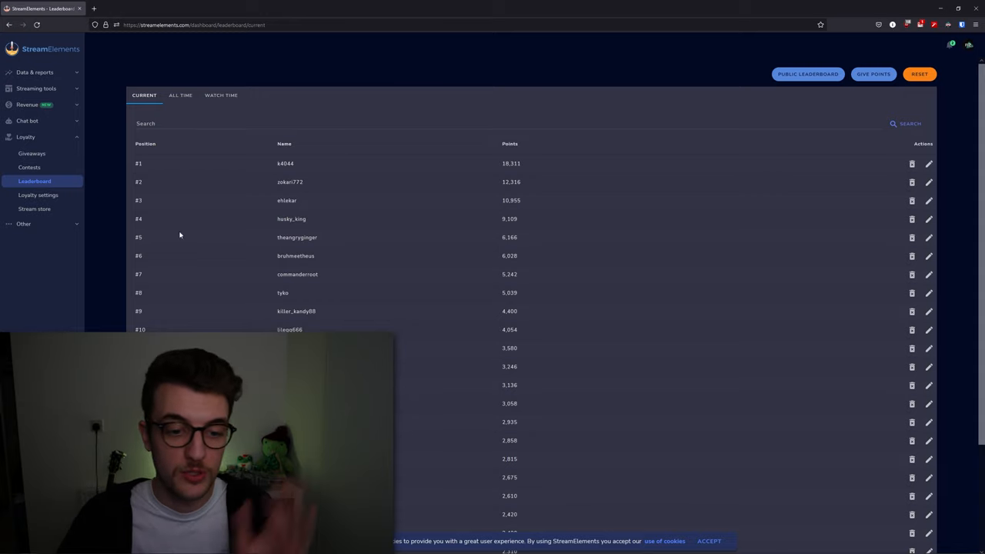
scroll("down", 3)
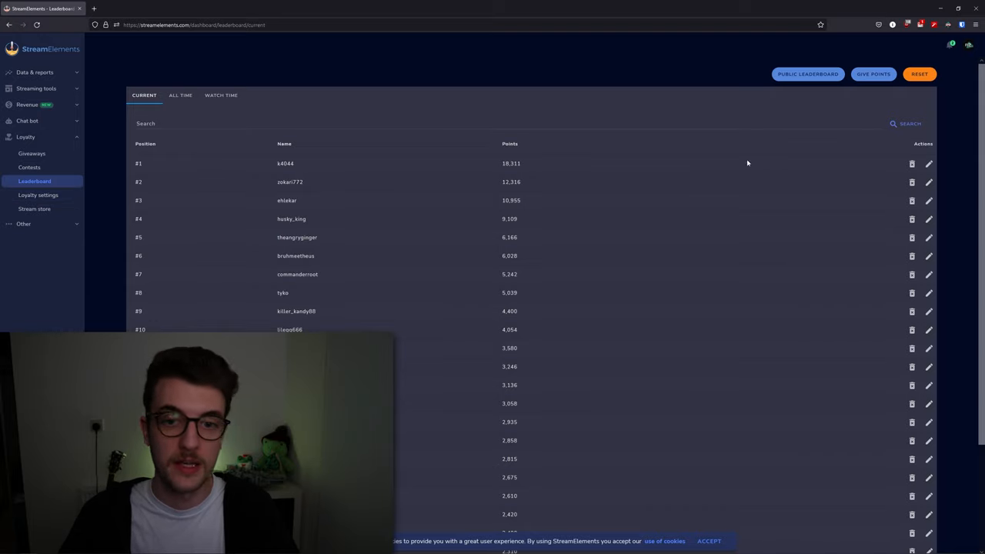
left_click(930, 163)
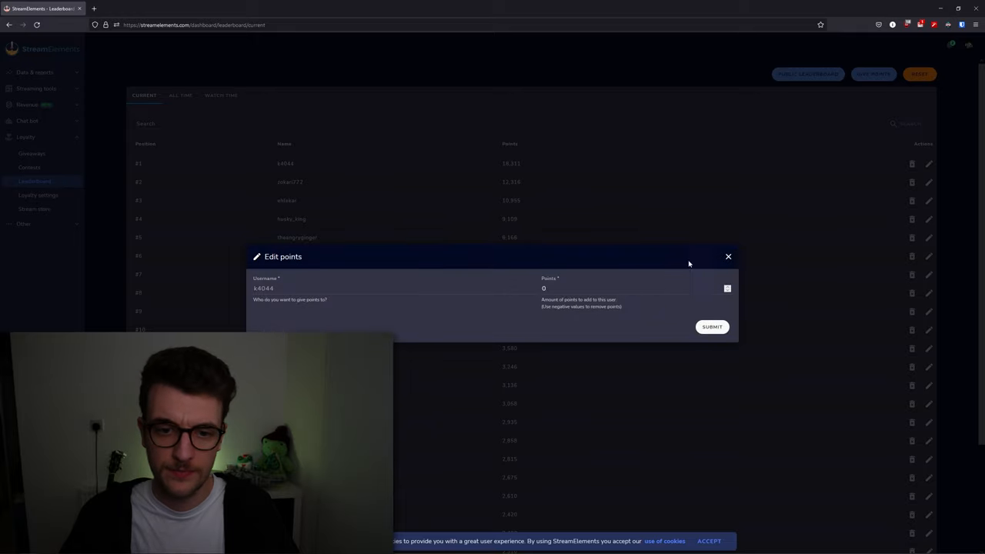
left_click(728, 255)
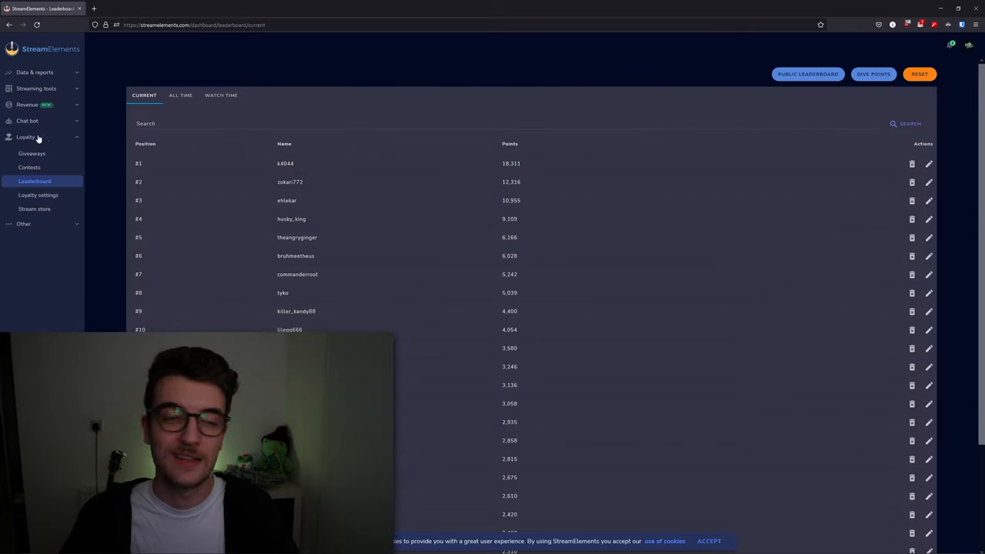
left_click(39, 193)
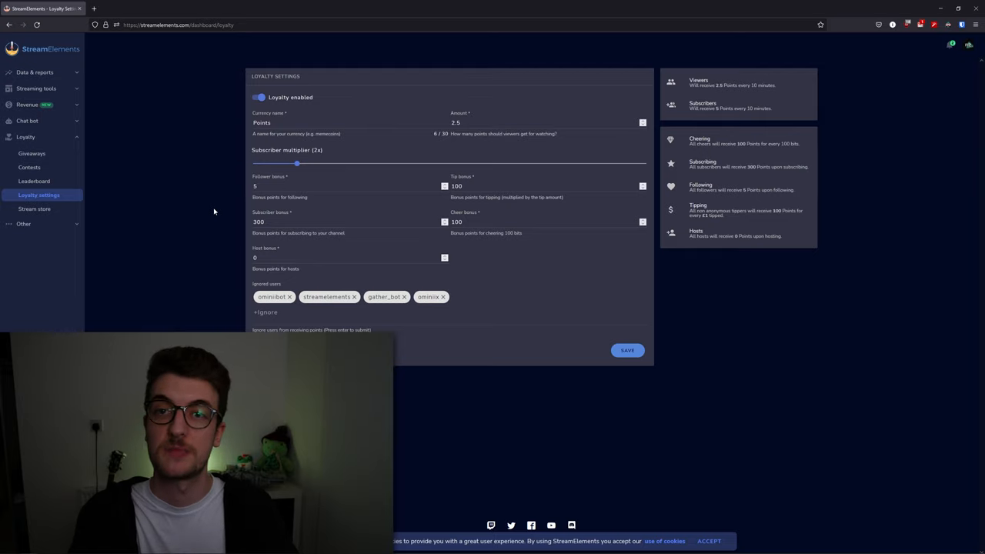
mouse_move(34, 210)
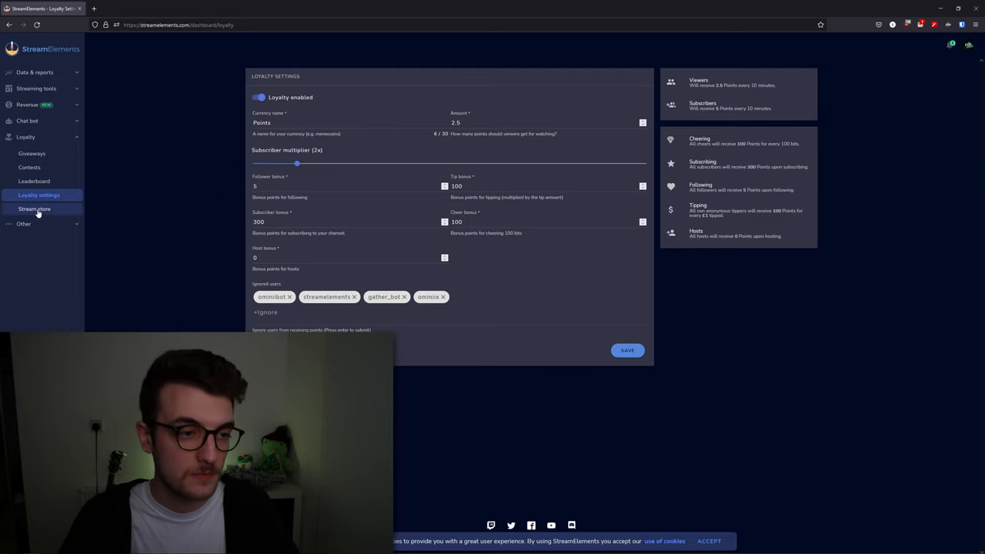
Show the Stream store with the bonk item and expand the sidebar's Other tools section.
left_click(34, 210)
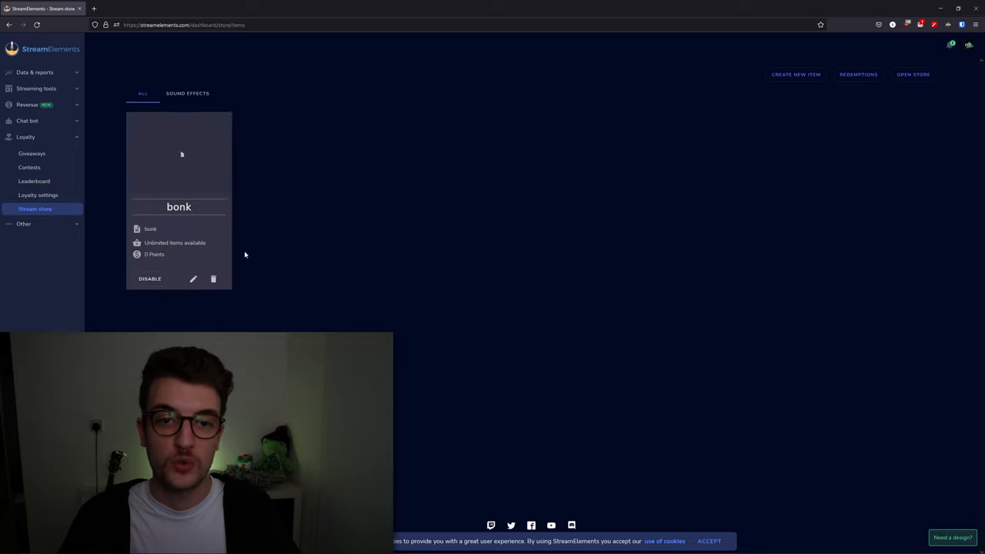
mouse_move(265, 265)
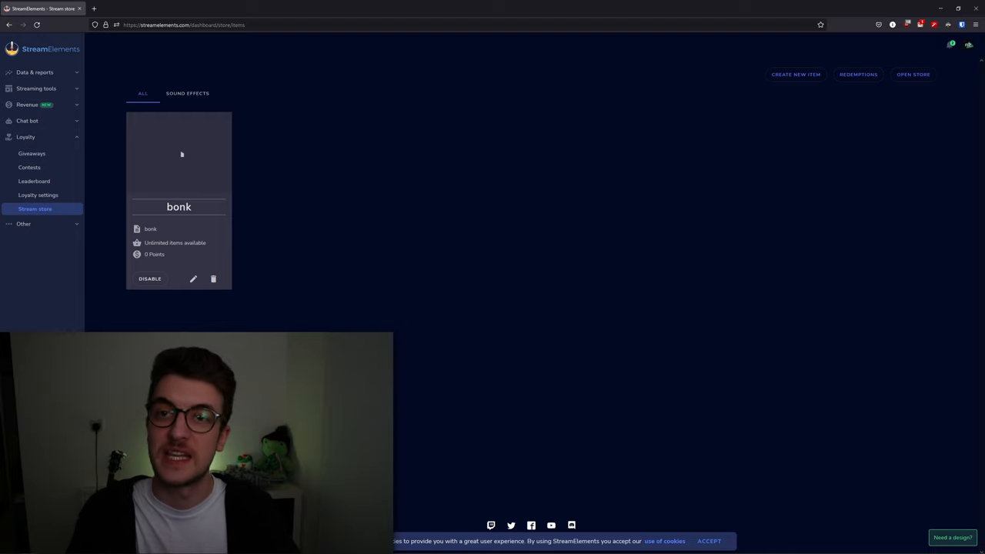
left_click(23, 223)
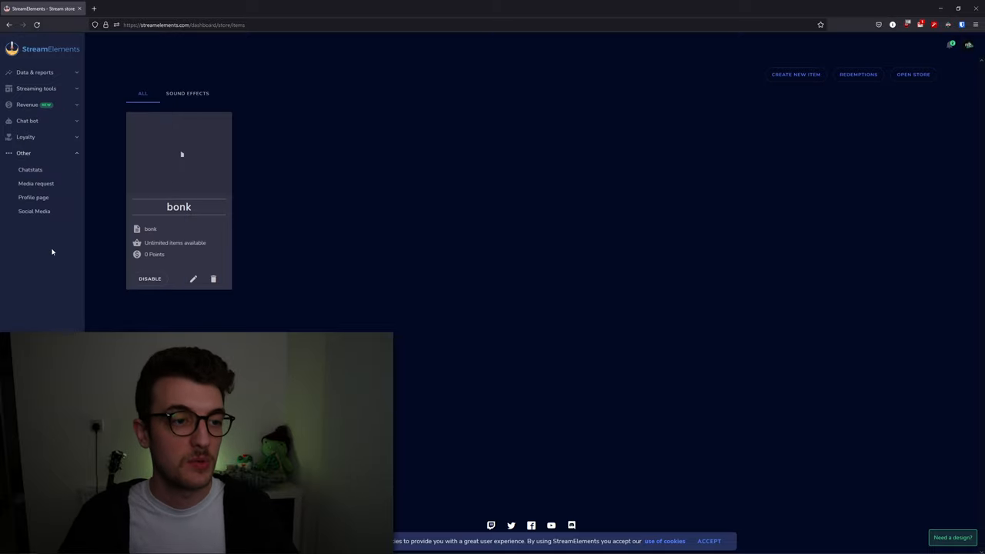
Browse the Chat Stats page: total messages, top chatters, emotes and top commands.
left_click(30, 169)
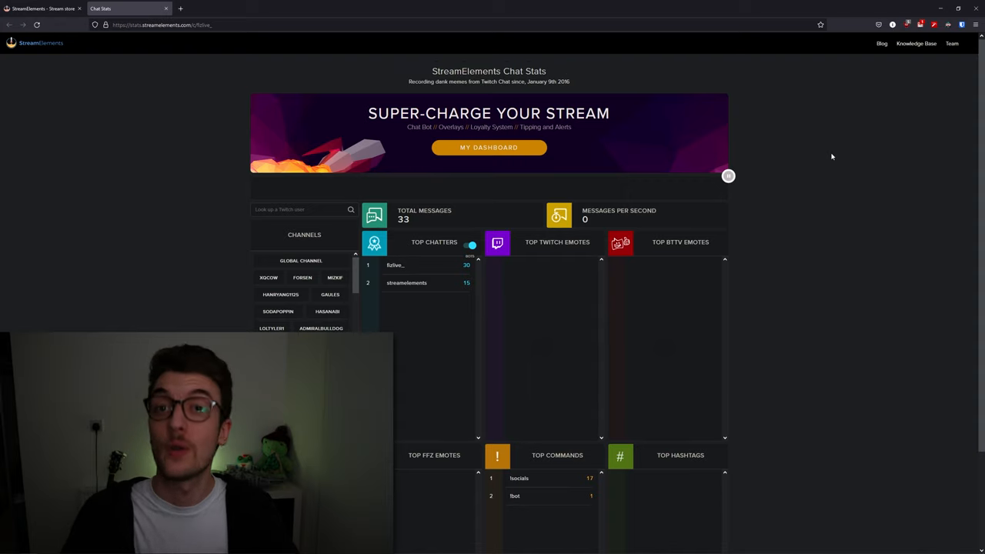
scroll("down", 3)
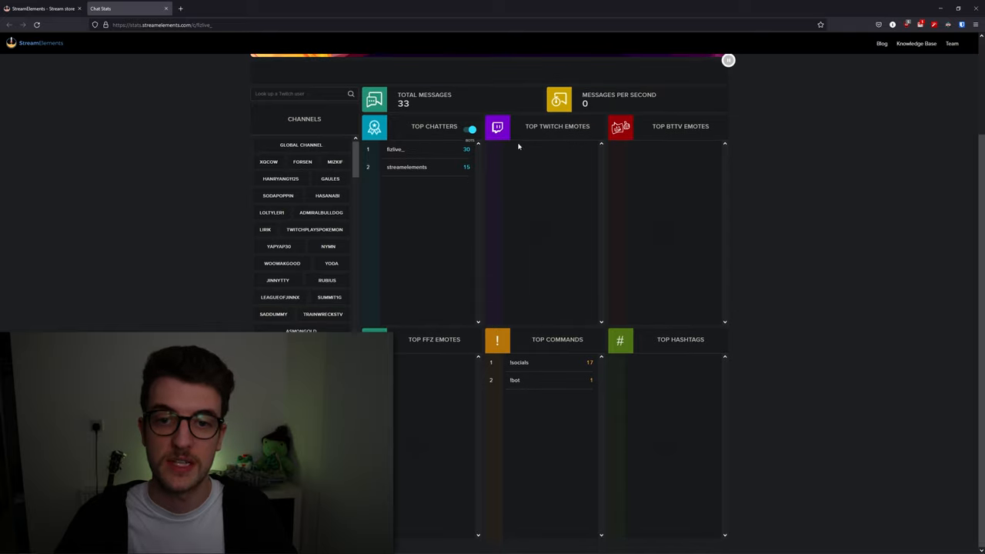
mouse_move(544, 147)
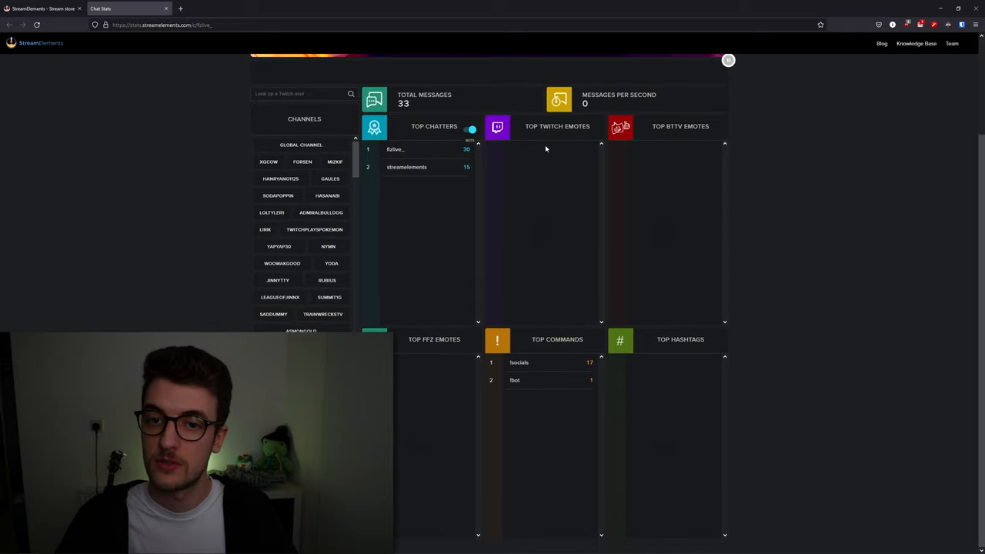
mouse_move(434, 180)
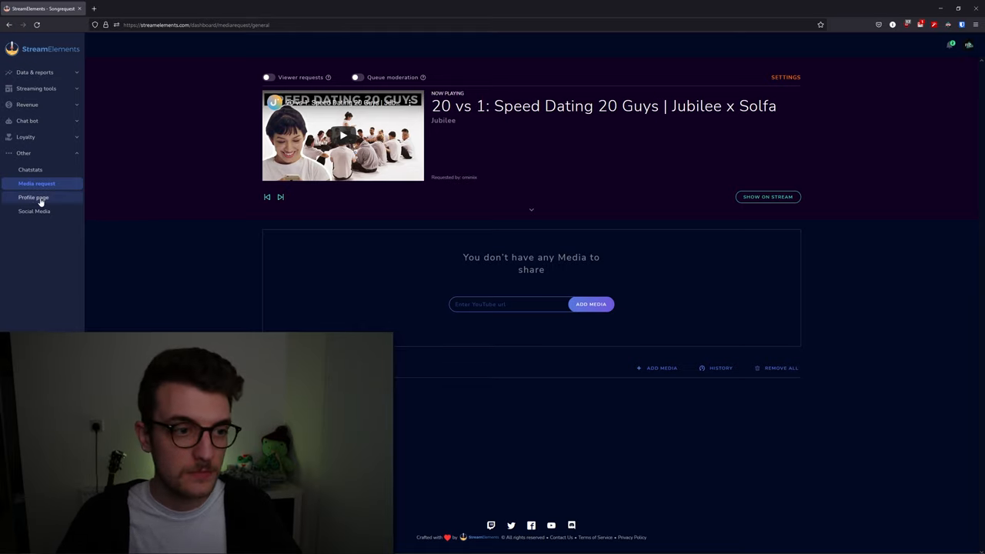
Show the Profile page settings with title, language, social links and header background.
left_click(34, 197)
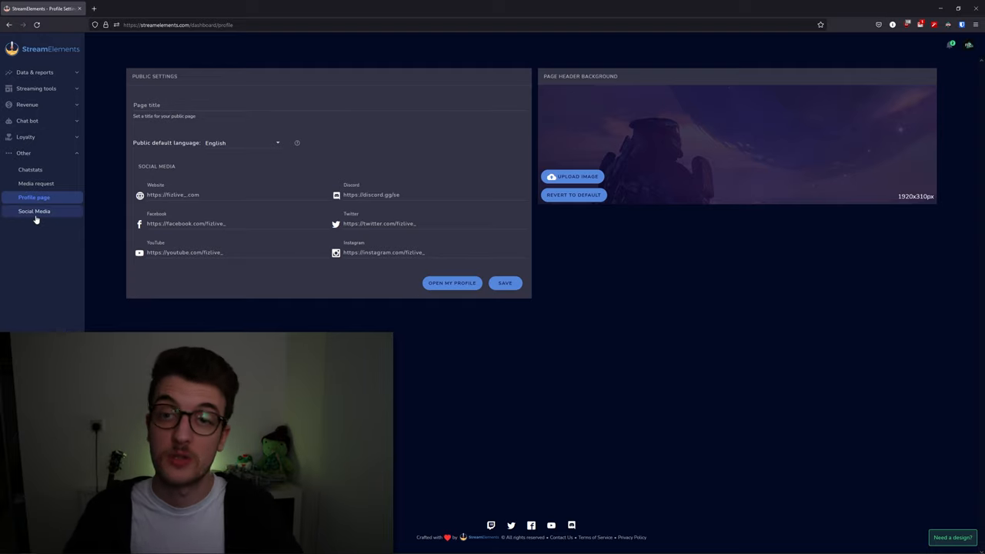
Show the Social Media page for automated going-live tweets and Twitter connection.
left_click(34, 211)
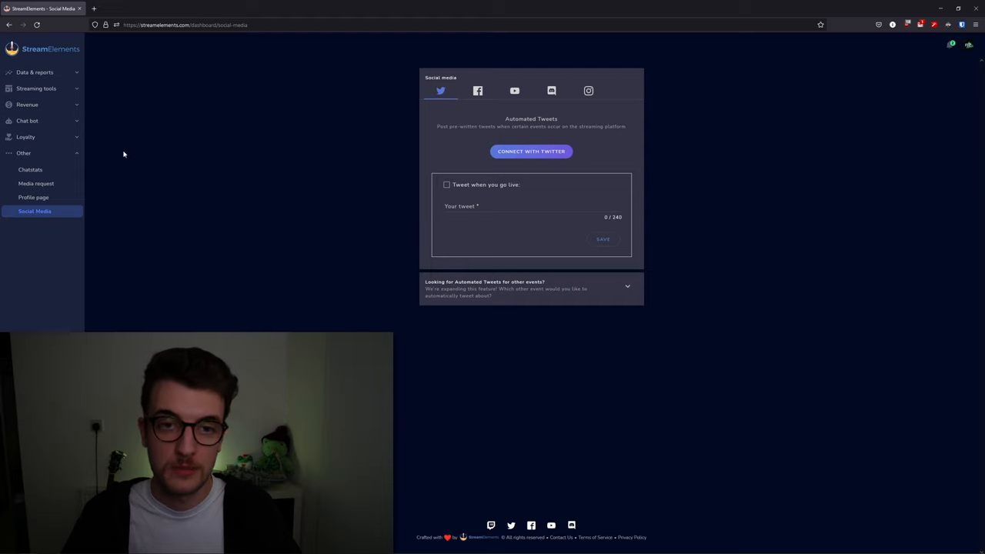
mouse_move(24, 120)
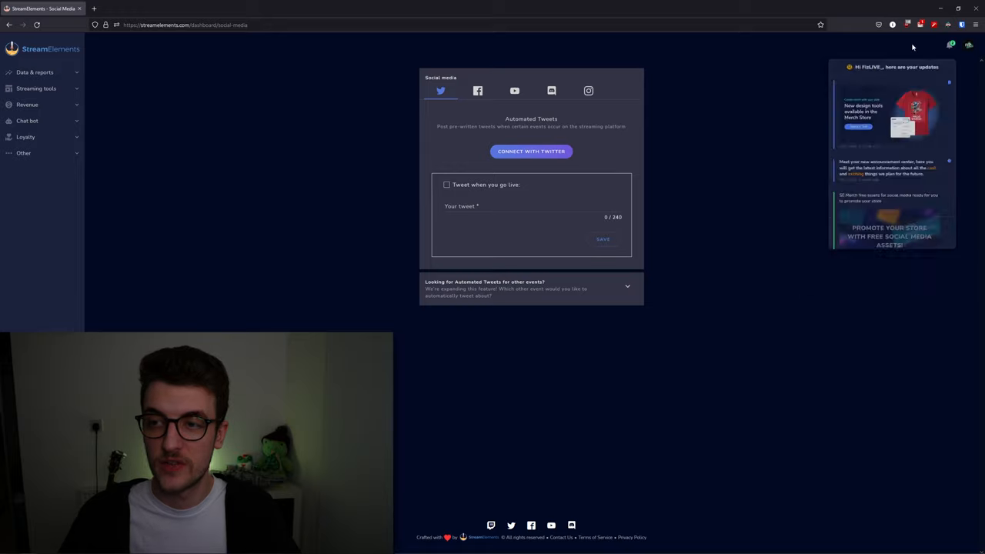
Reach the account's channel settings from the avatar menu via Channels.
left_click(968, 45)
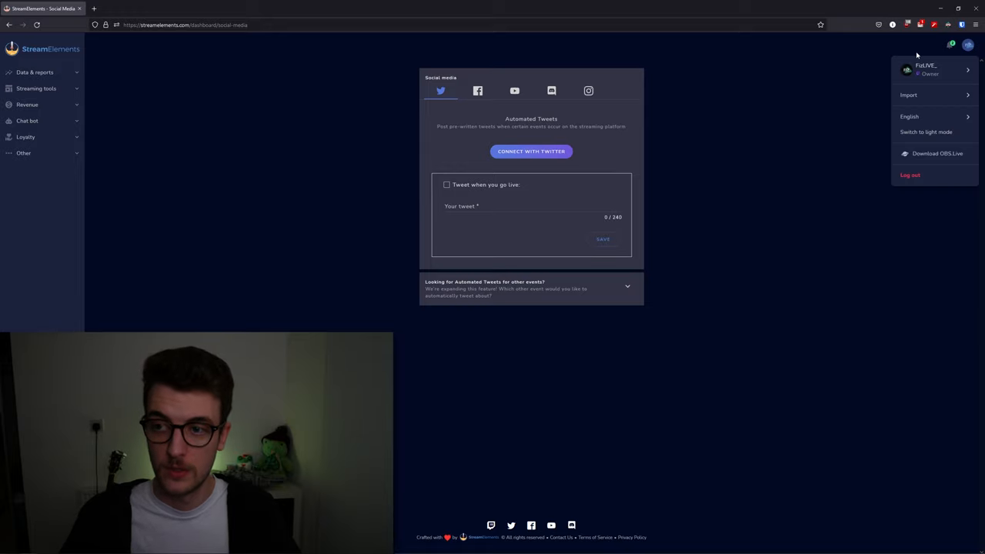
left_click(931, 69)
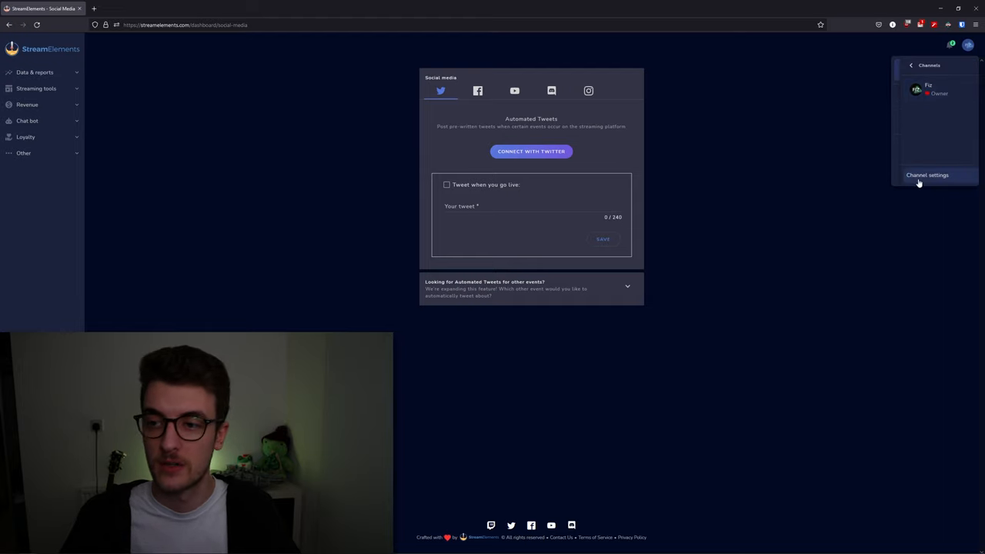
left_click(927, 175)
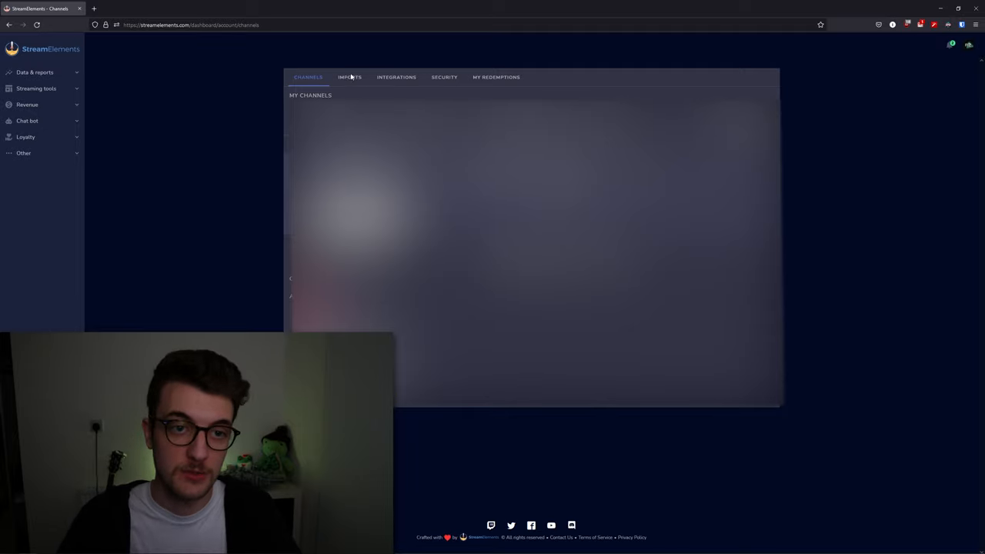
Browse the Security and My Redemptions tabs, ending back on the Channels list.
left_click(443, 77)
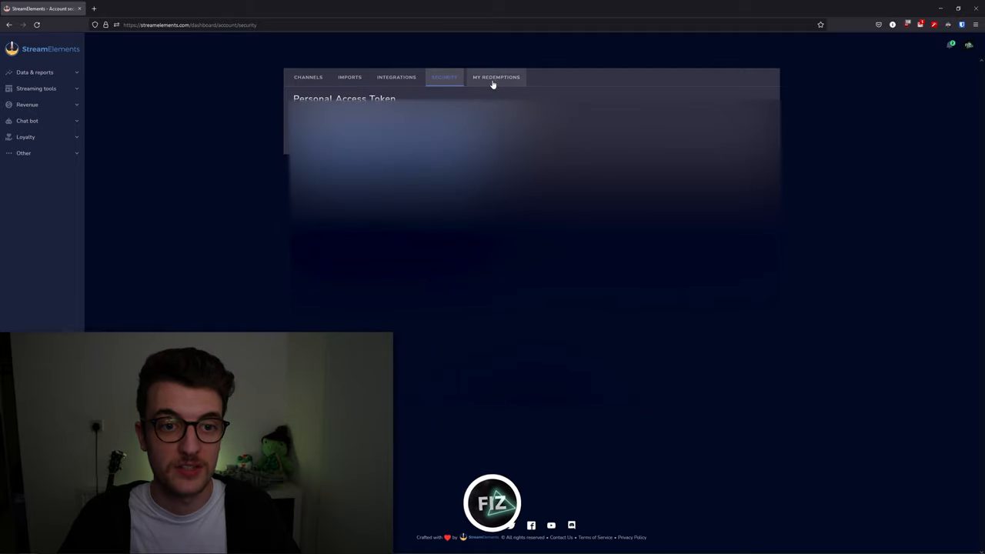
left_click(495, 77)
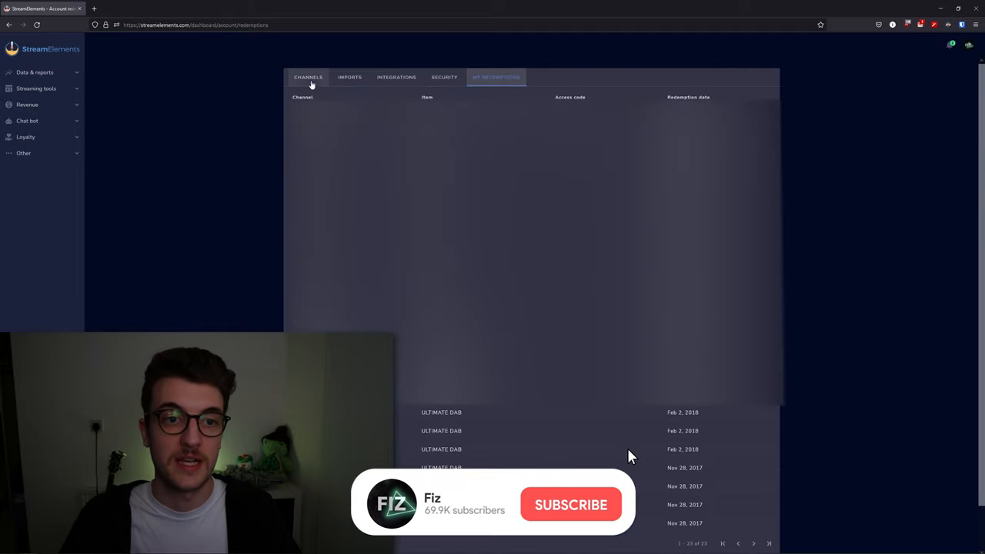
left_click(308, 77)
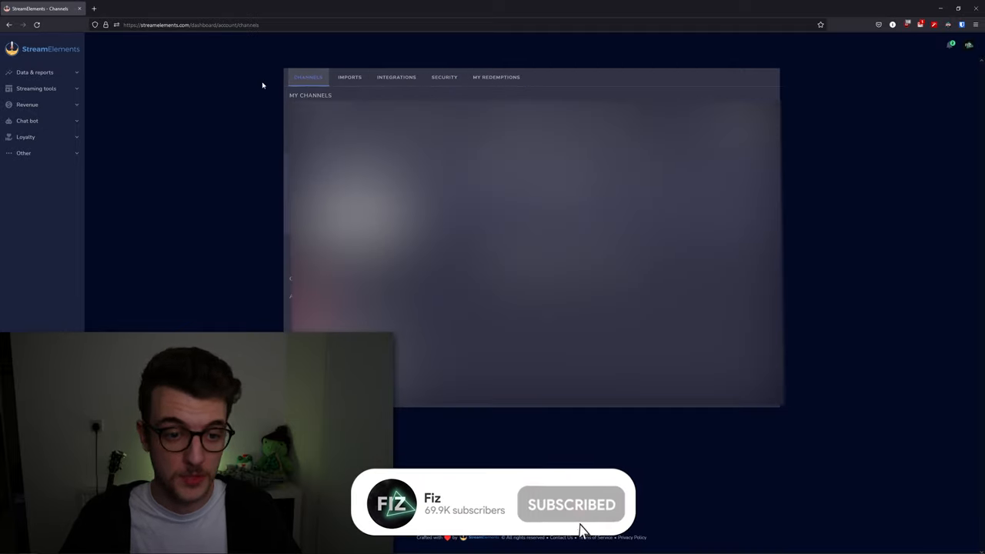